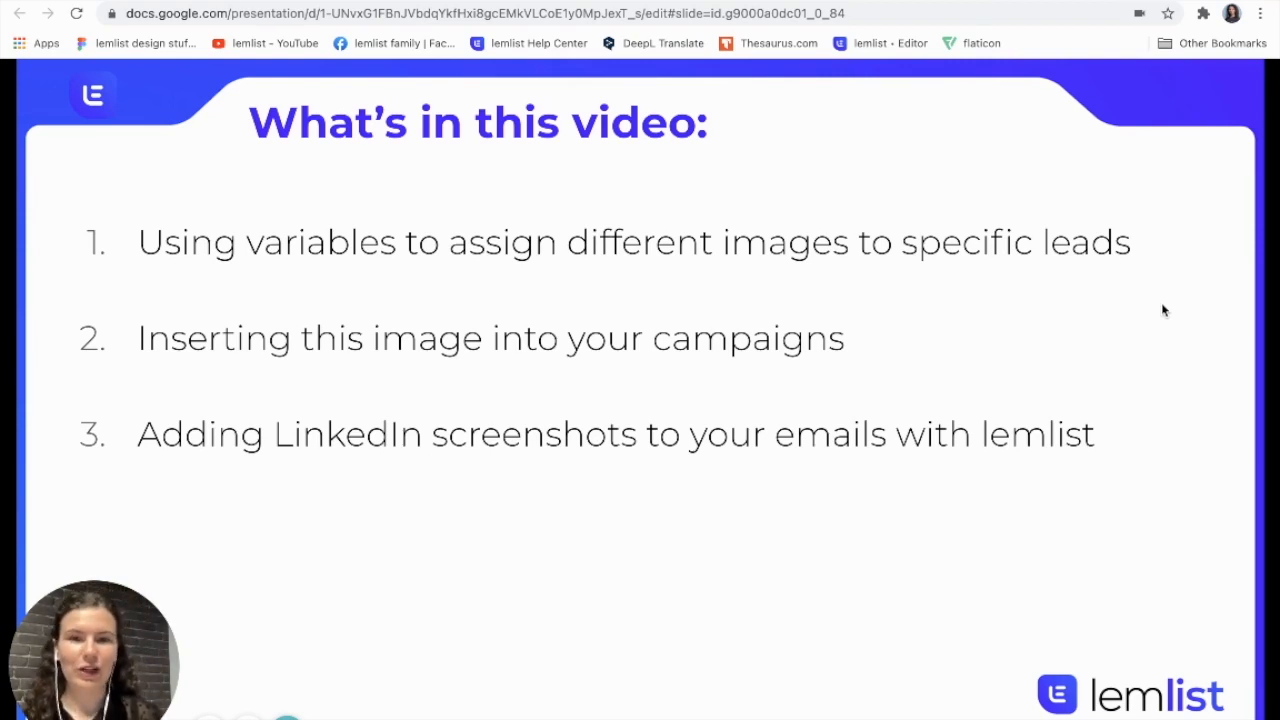
pyautogui.moveTo(460, 288)
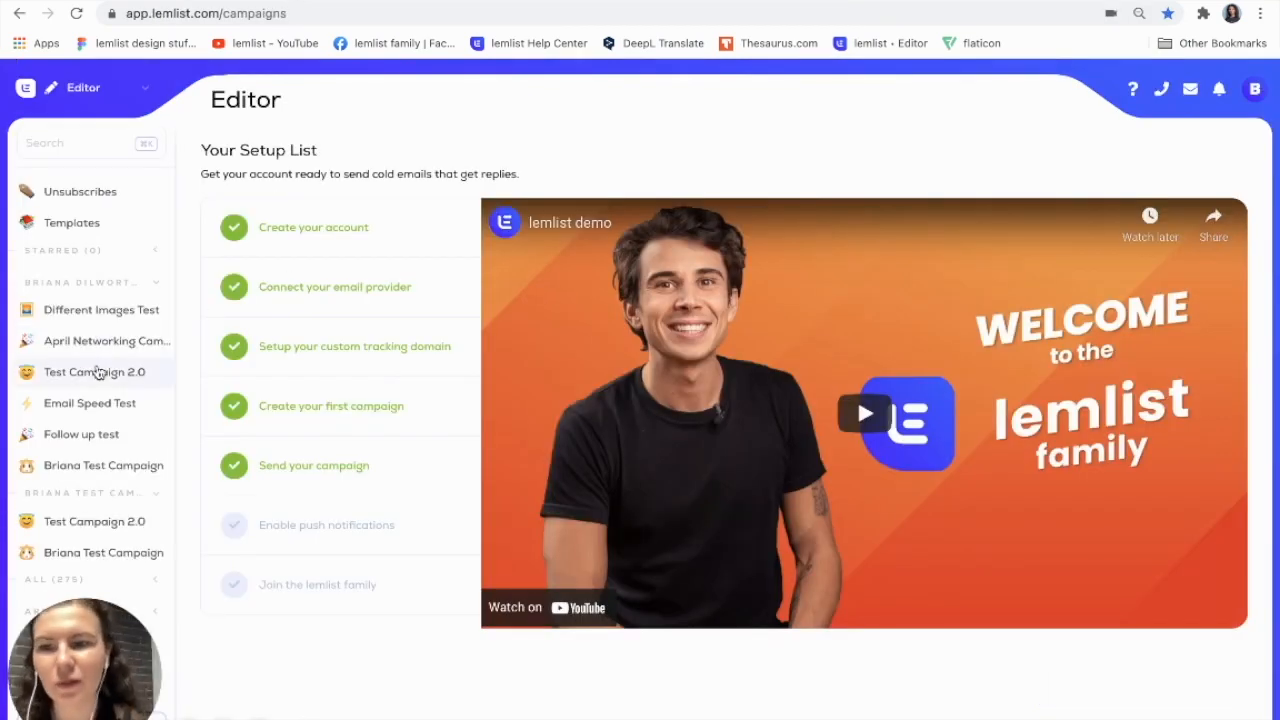
# Show Test Campaign 2.0's sequence Step 1 email with its personalized image.
pyautogui.click(94, 372)
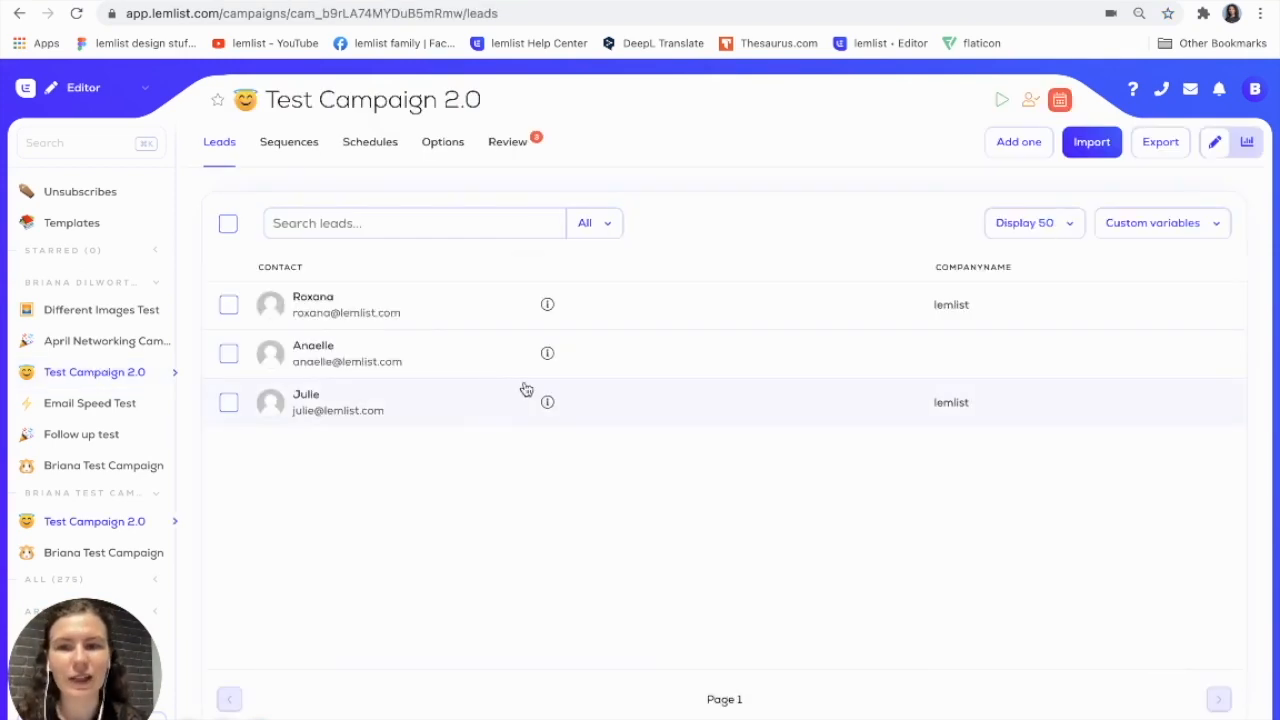
pyautogui.click(288, 140)
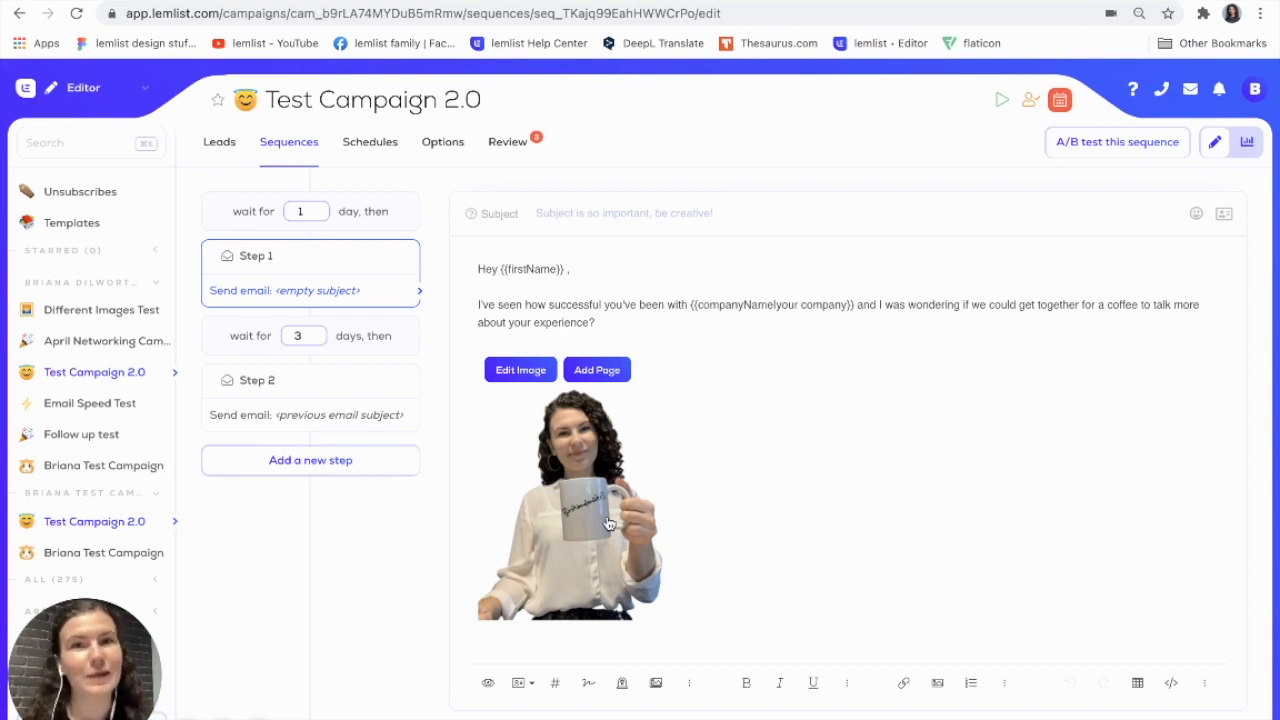
pyautogui.moveTo(504, 420)
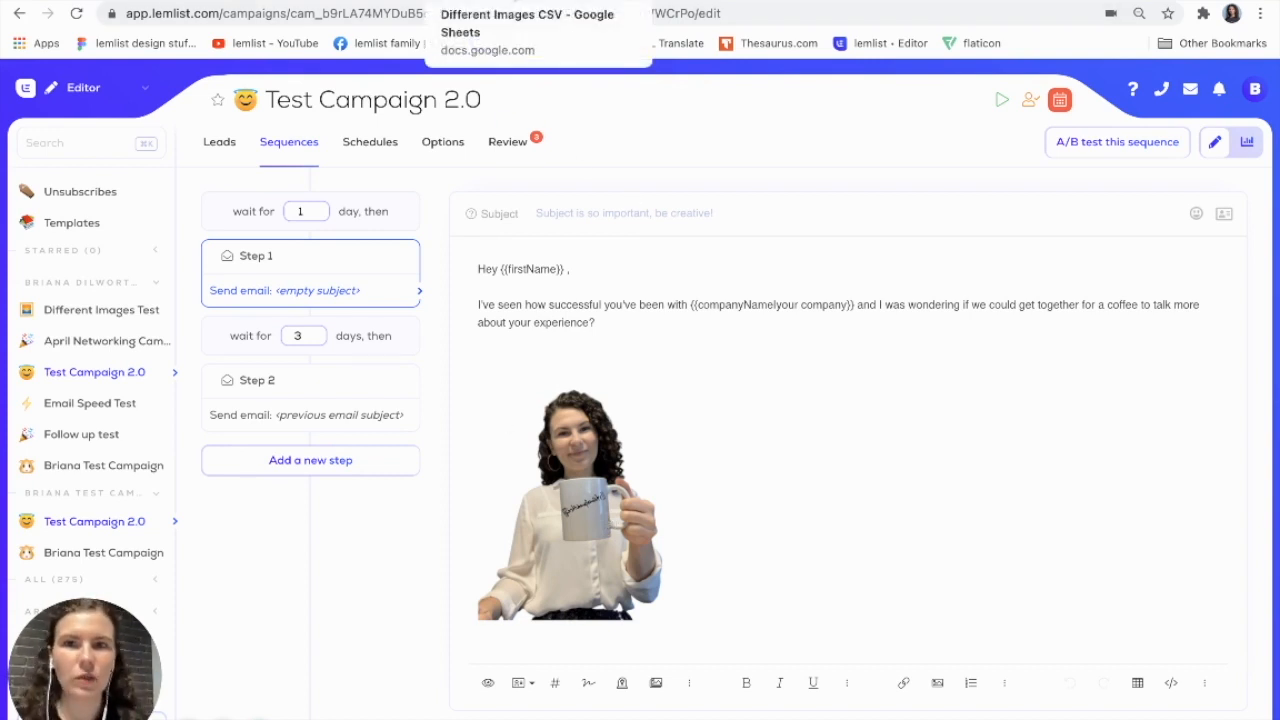
# Inspect the Different Images CSV's Infographic column and Roxana's infographic image link.
pyautogui.click(528, 30)
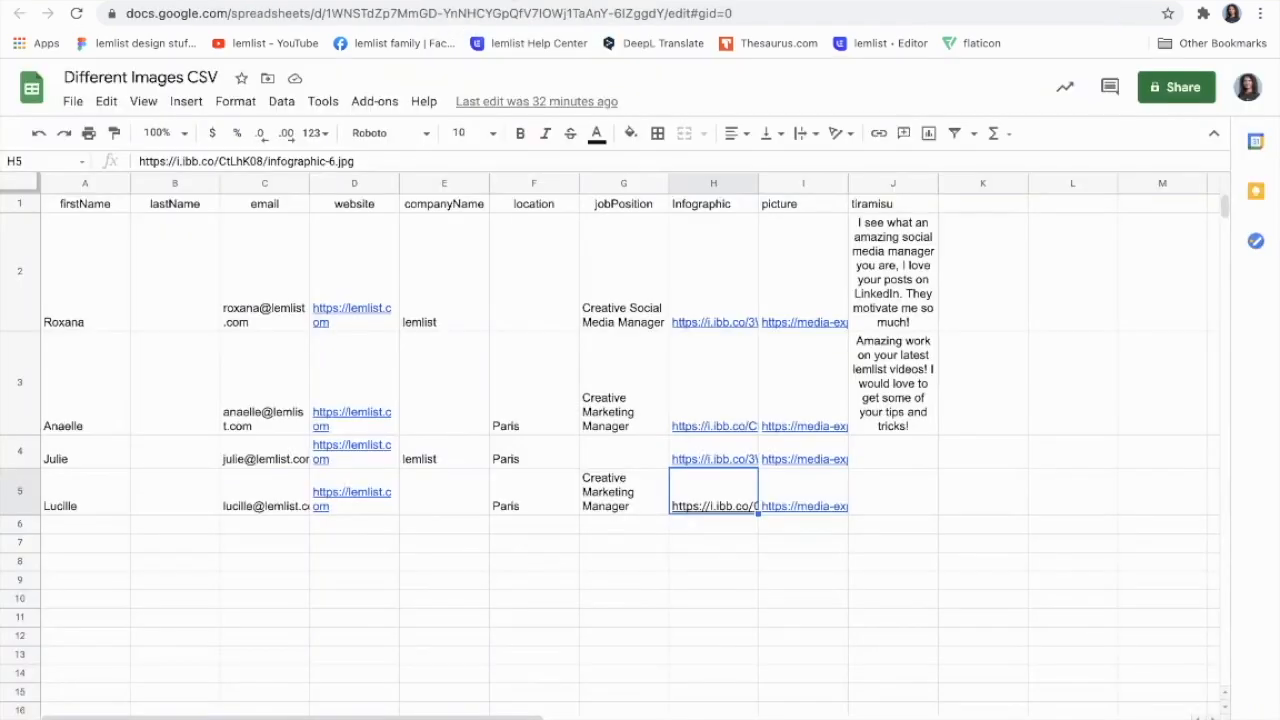
pyautogui.click(712, 204)
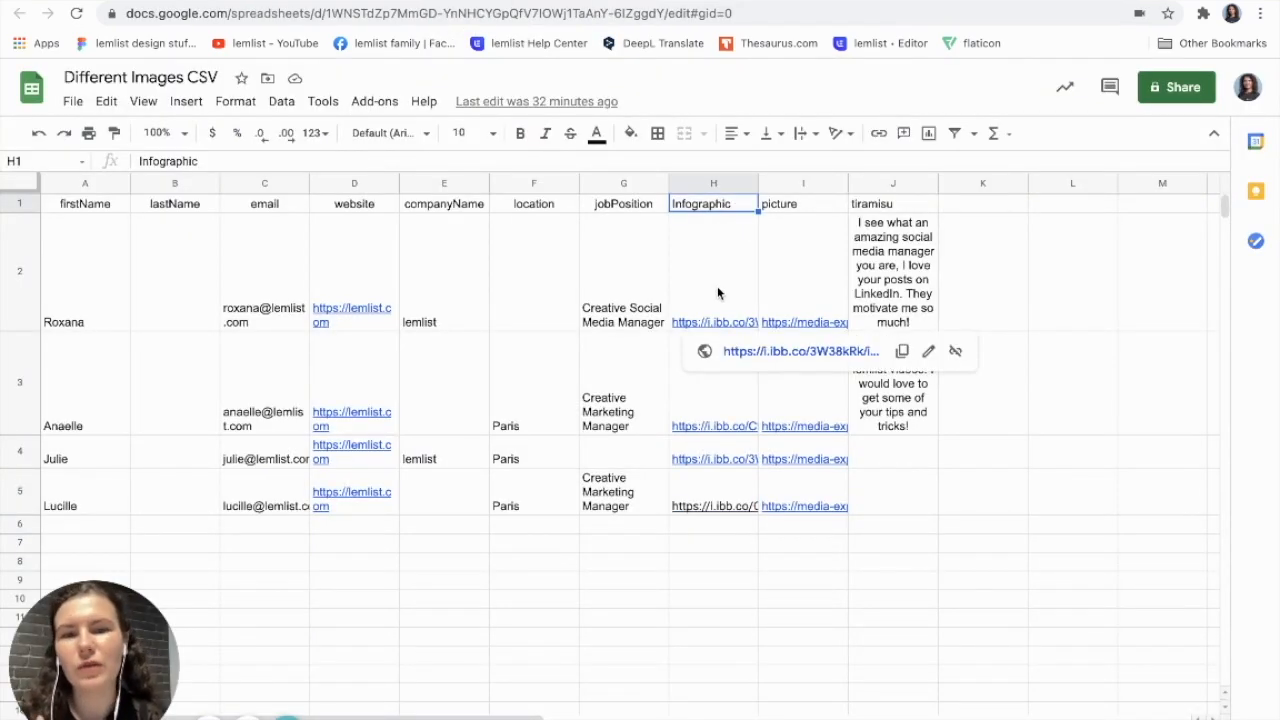
pyautogui.click(712, 270)
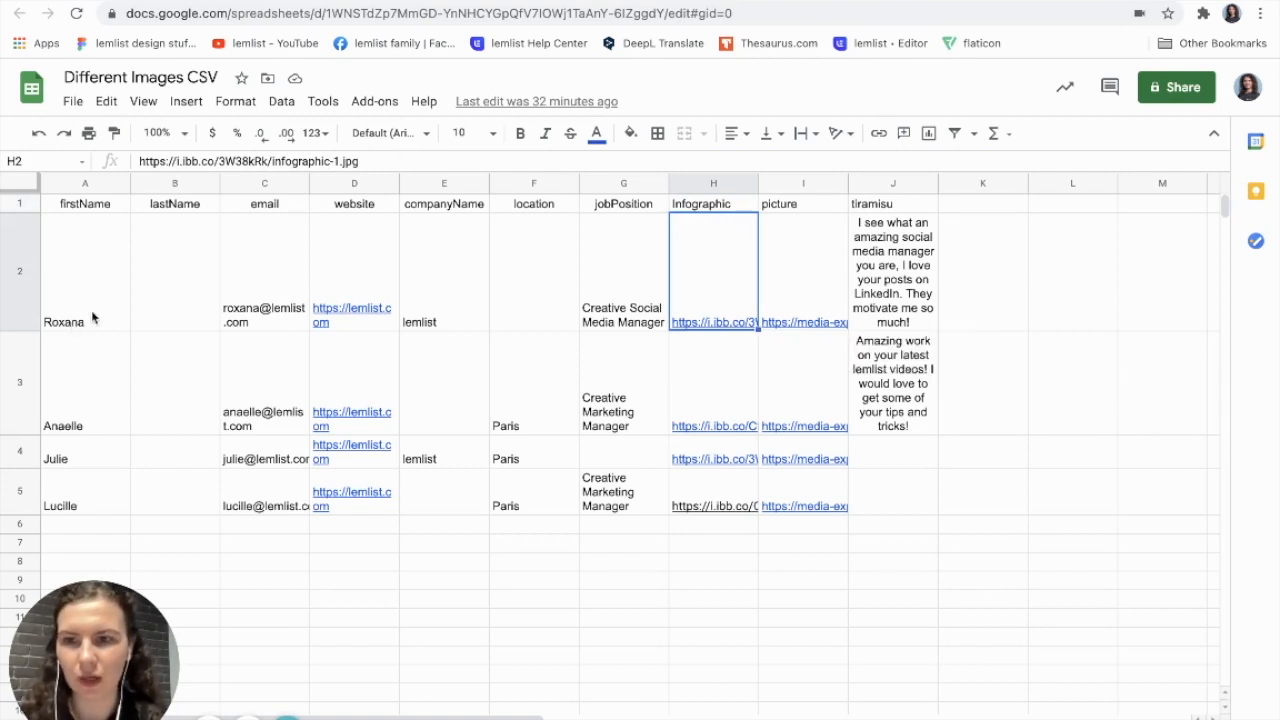
pyautogui.click(84, 456)
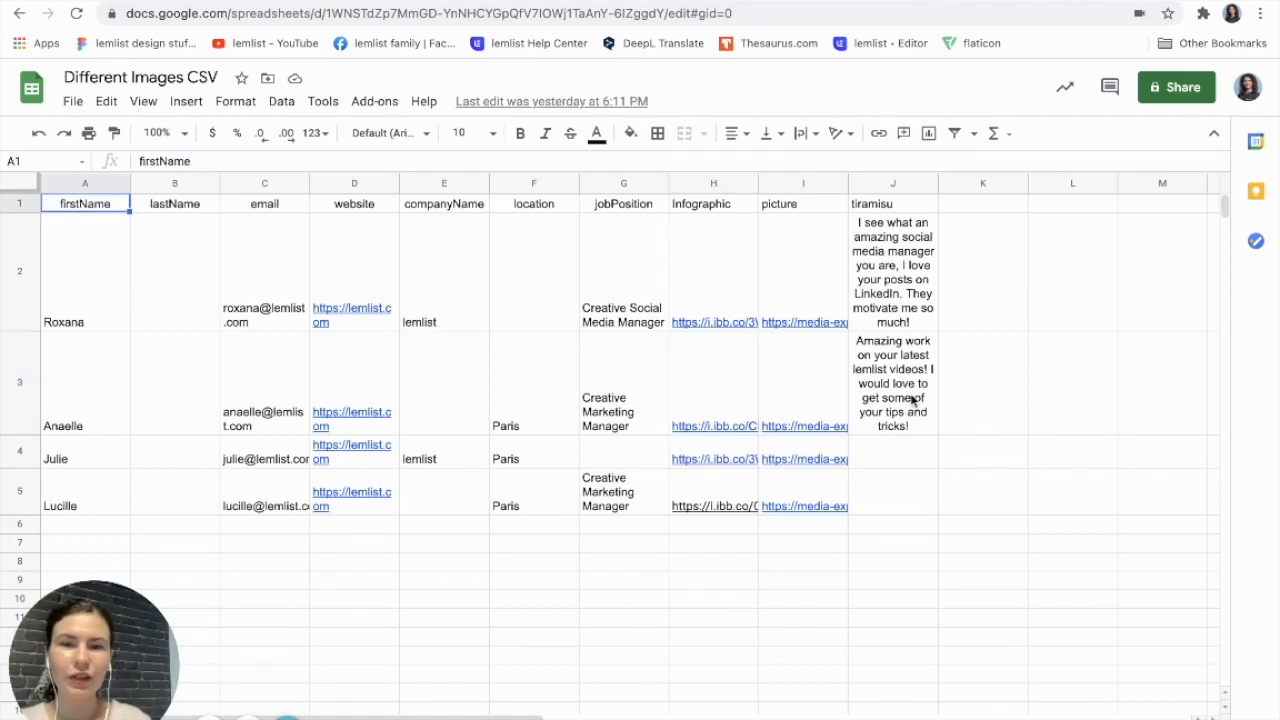
pyautogui.moveTo(942, 148)
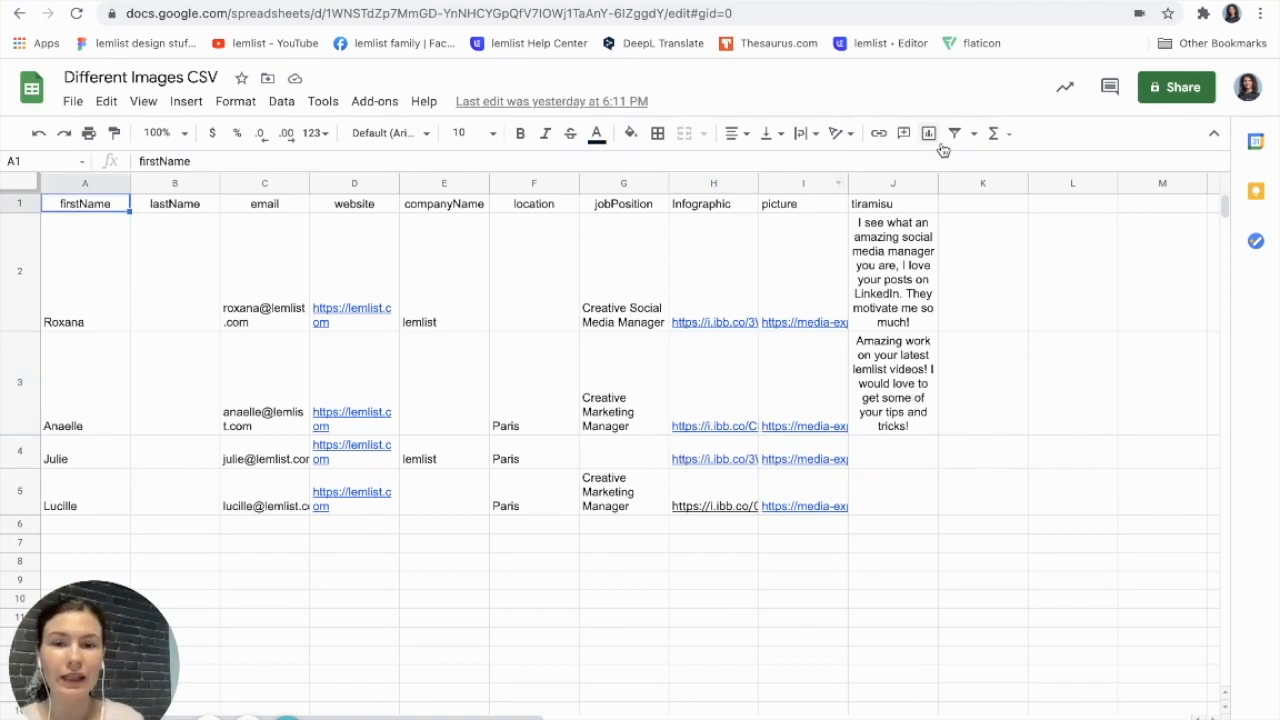
pyautogui.click(712, 270)
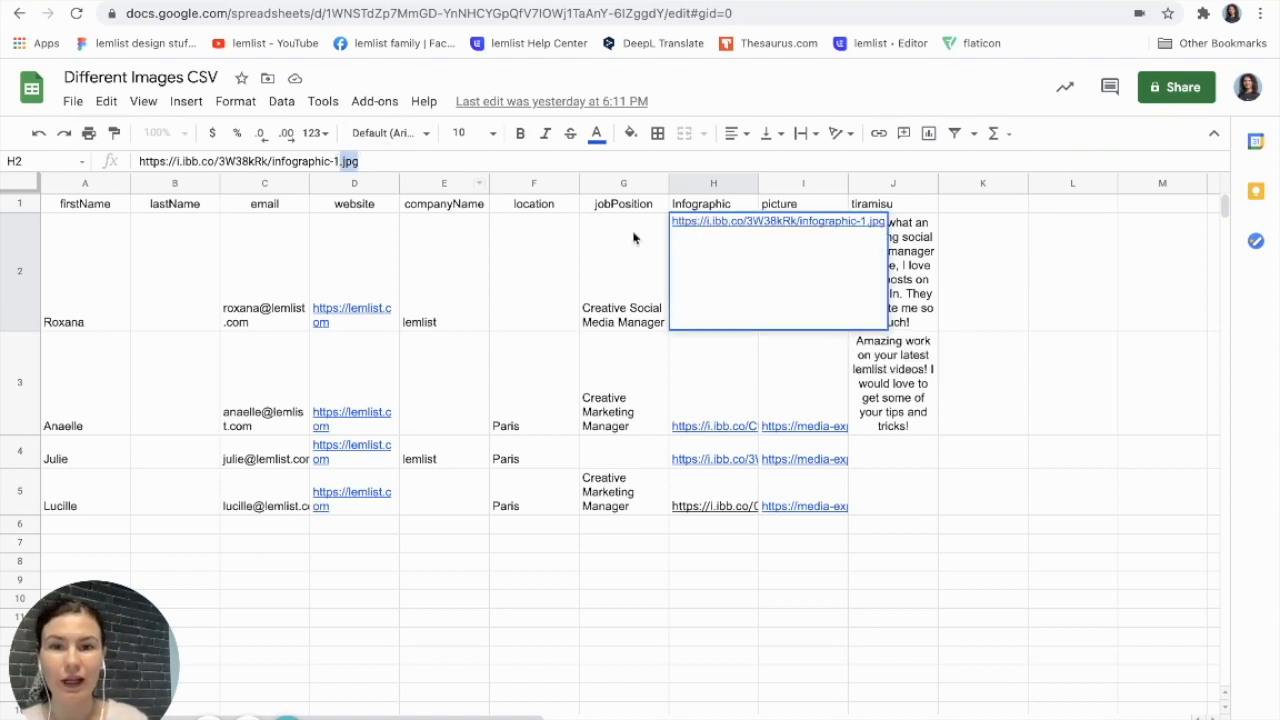
pyautogui.click(712, 382)
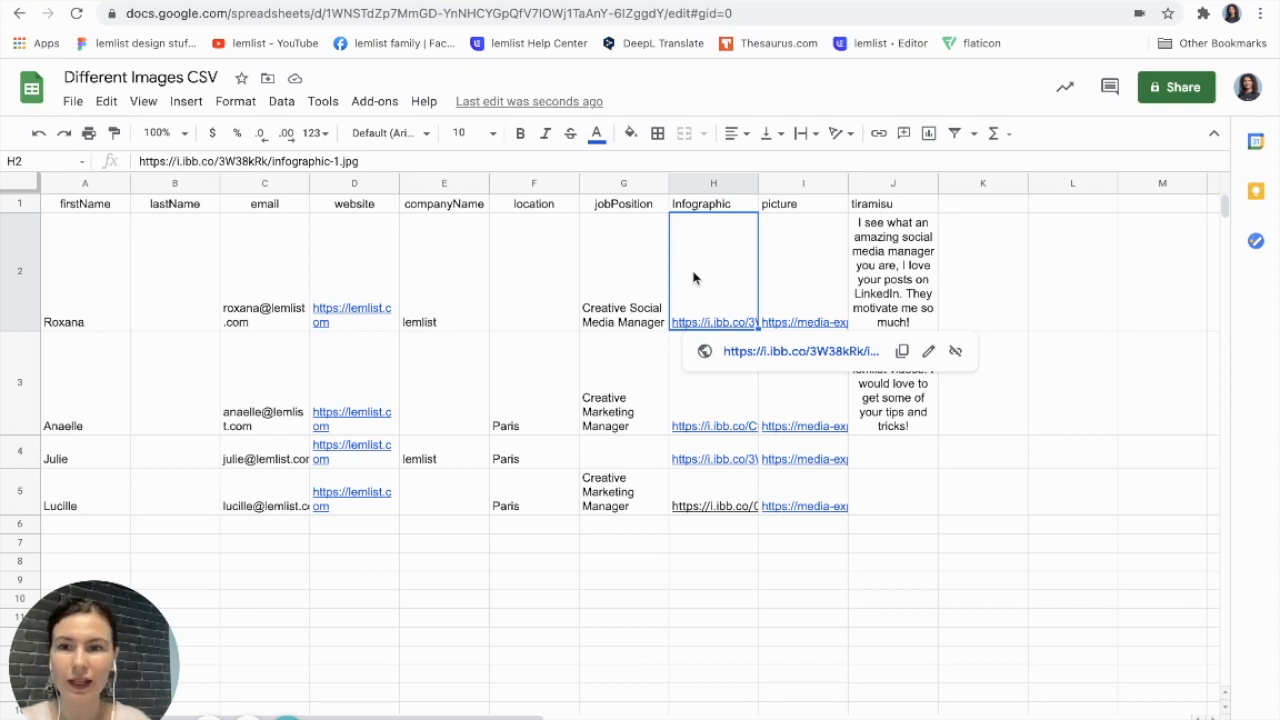
pyautogui.moveTo(732, 320)
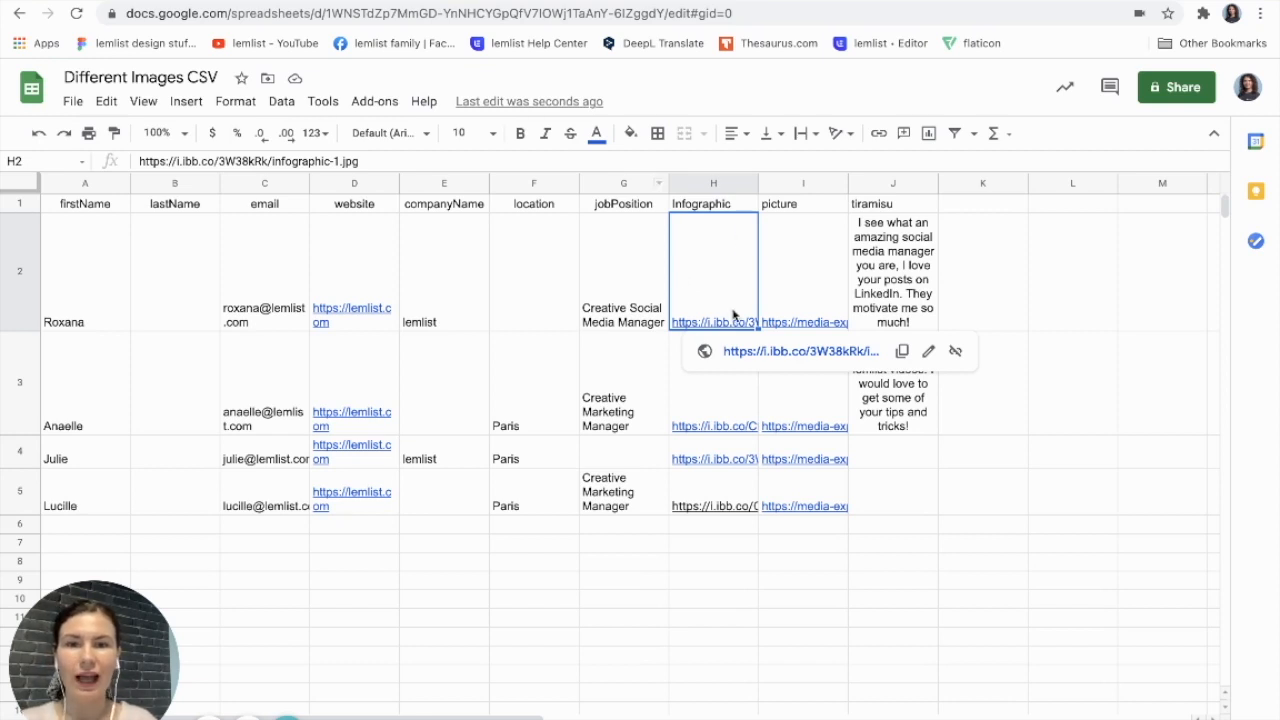
pyautogui.moveTo(716, 210)
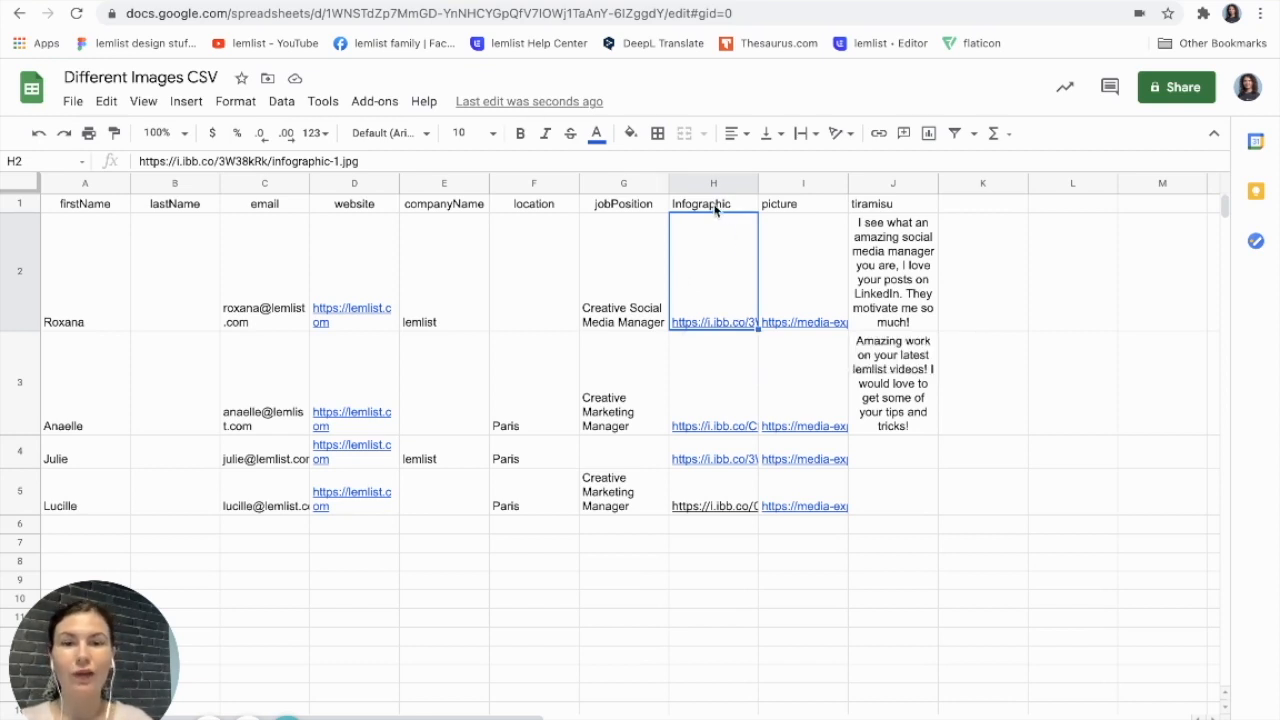
# Review the whole Infographic and picture link columns, then return to the lemlist campaign.
pyautogui.click(712, 184)
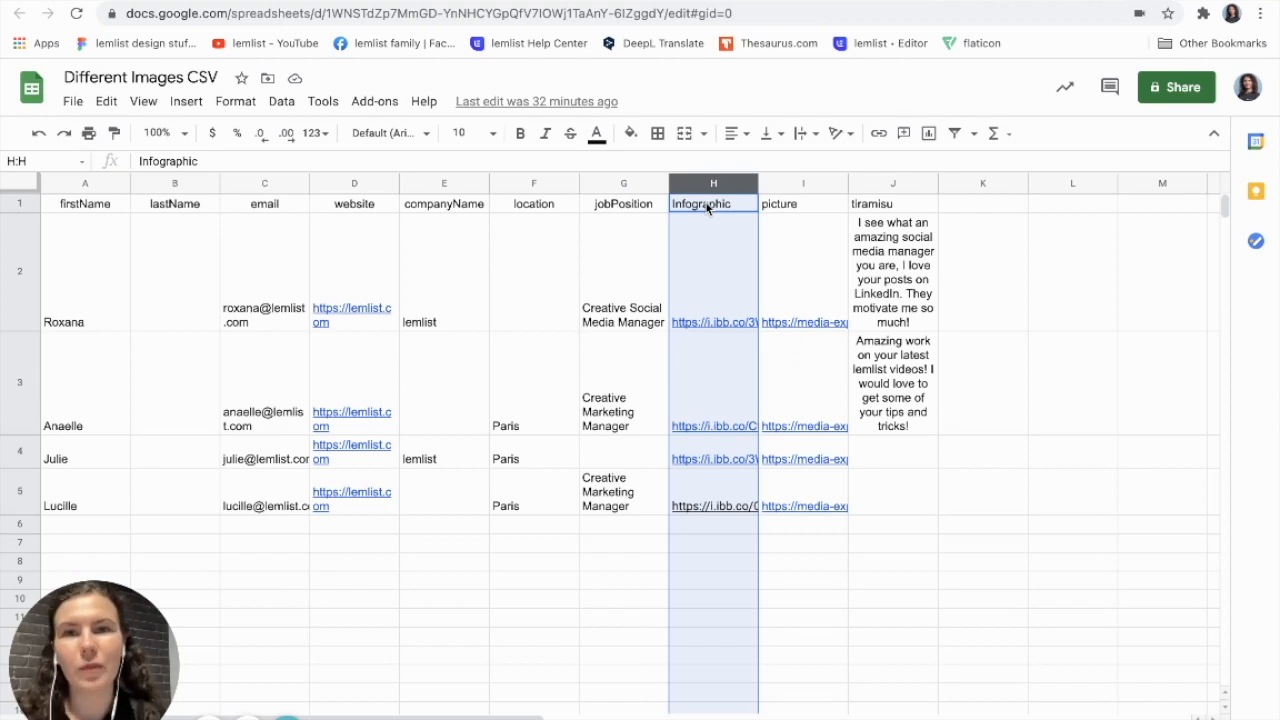
pyautogui.click(804, 204)
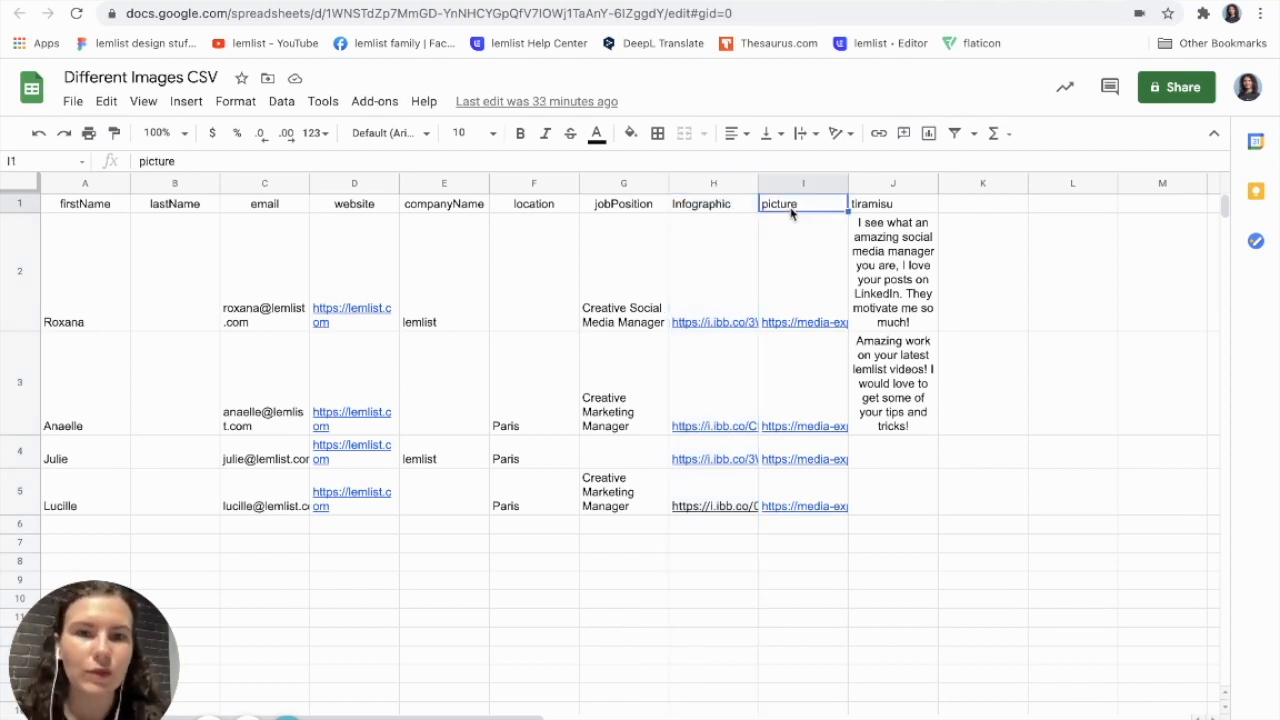
pyautogui.click(712, 204)
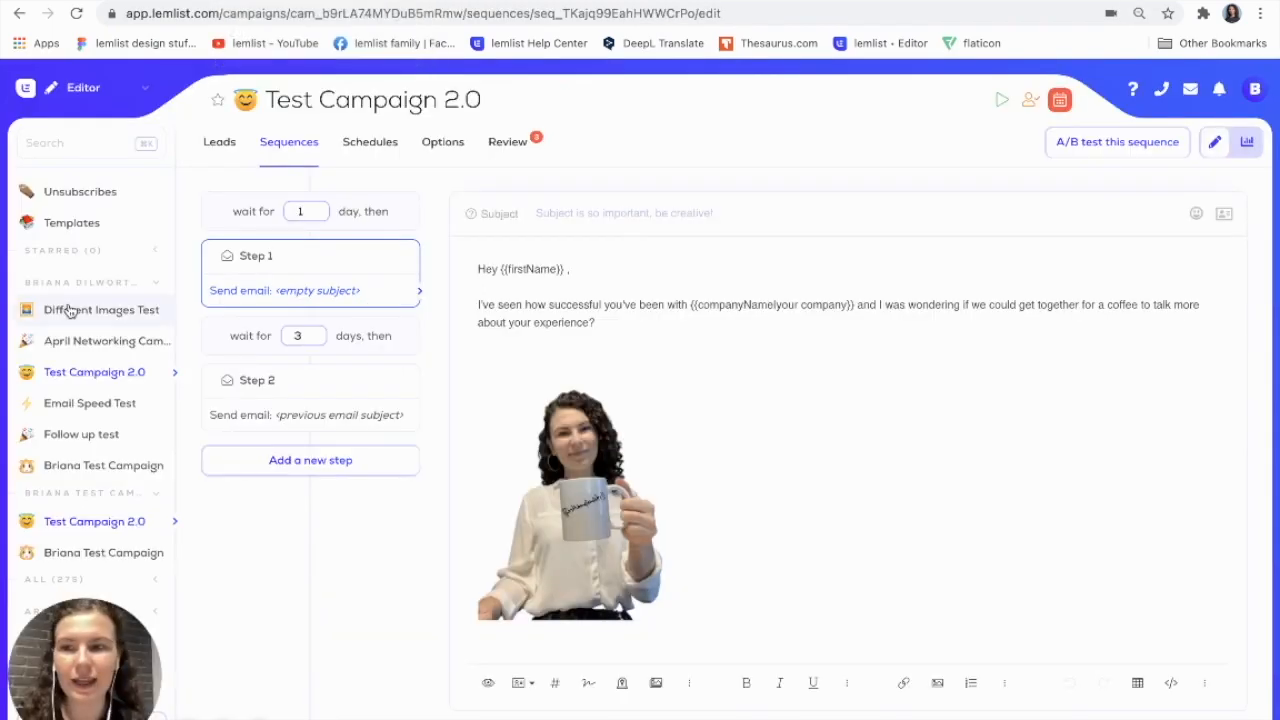
# Show the Different Images Test campaign's leads and its first email step with the {{Infographic}} image.
pyautogui.click(100, 308)
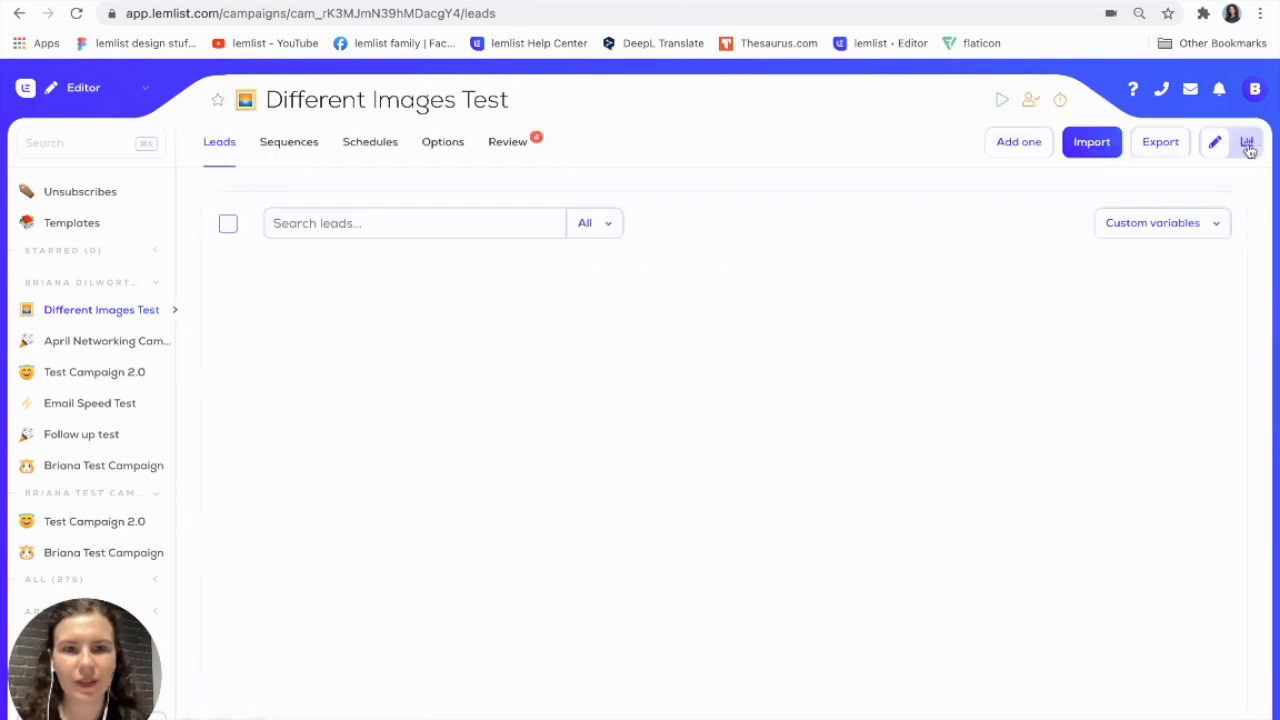
pyautogui.click(1246, 142)
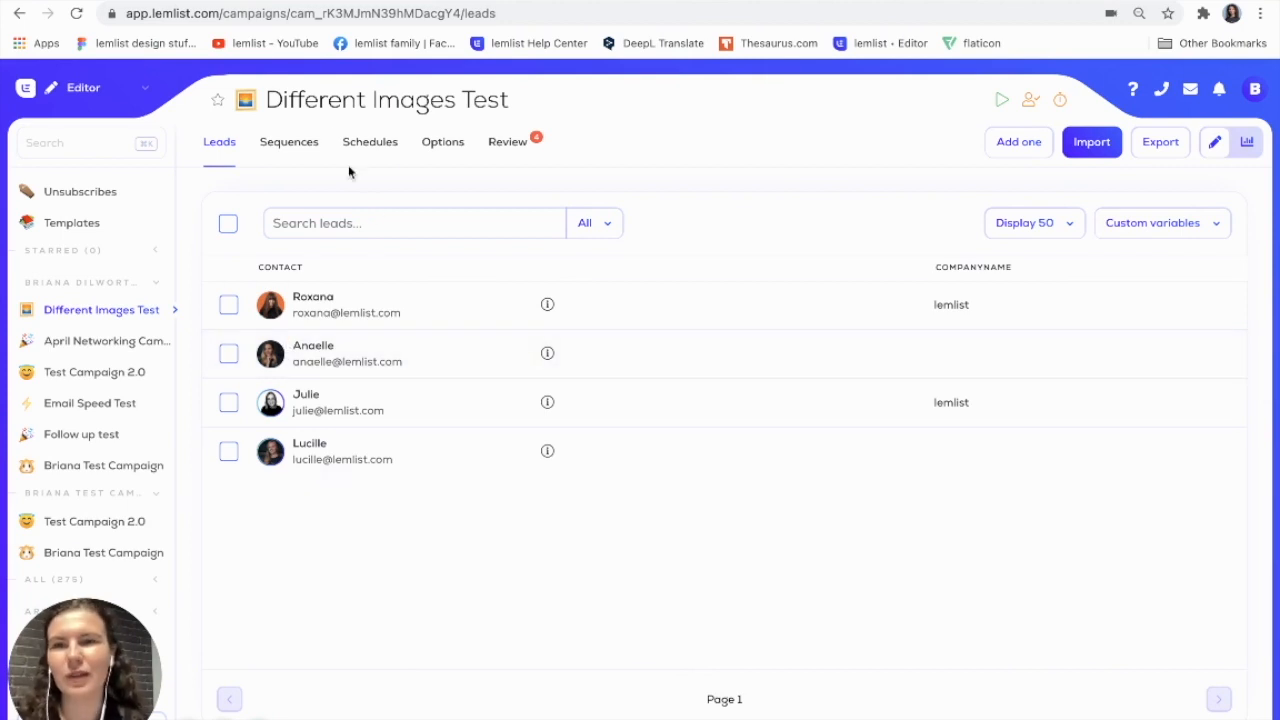
pyautogui.click(288, 140)
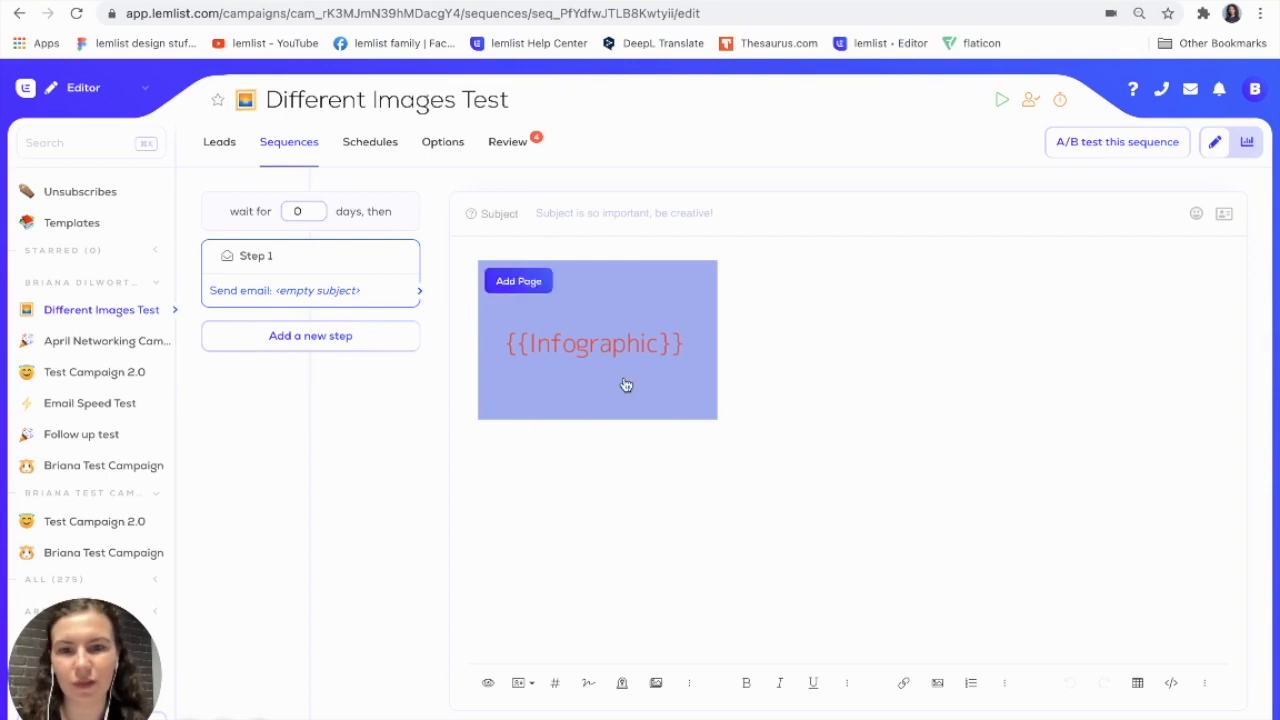
pyautogui.moveTo(846, 516)
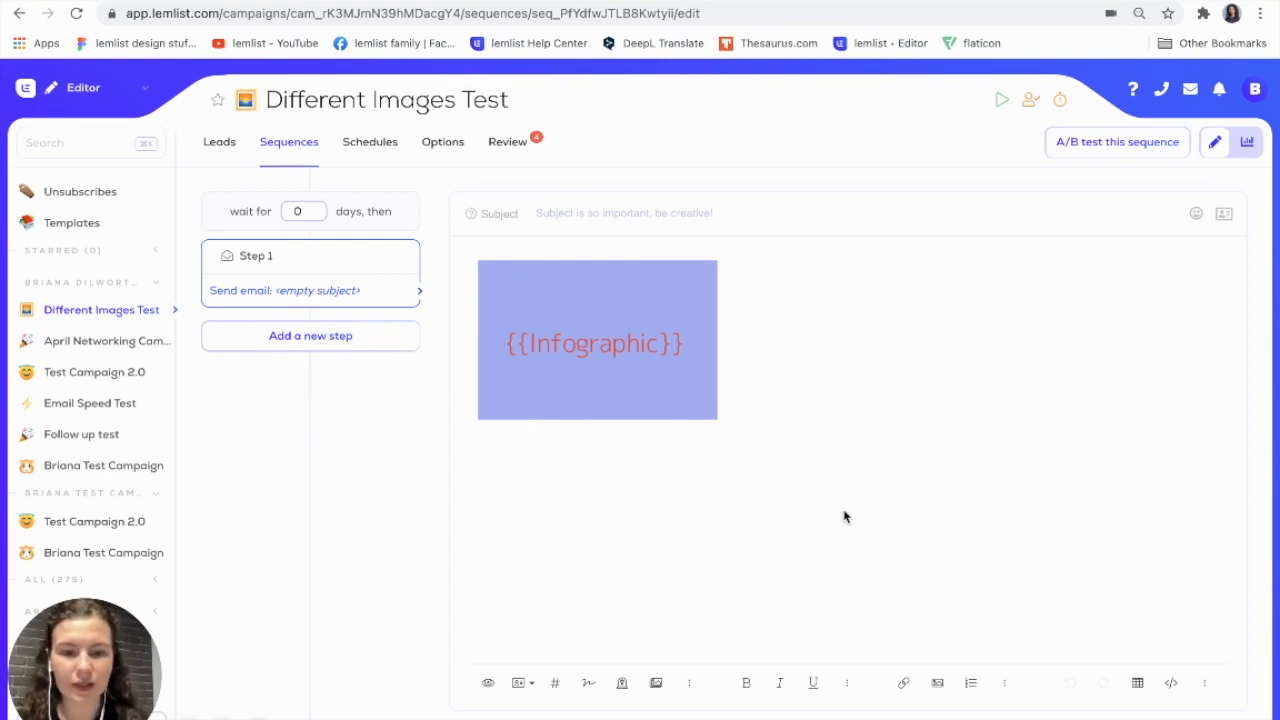
pyautogui.moveTo(936, 684)
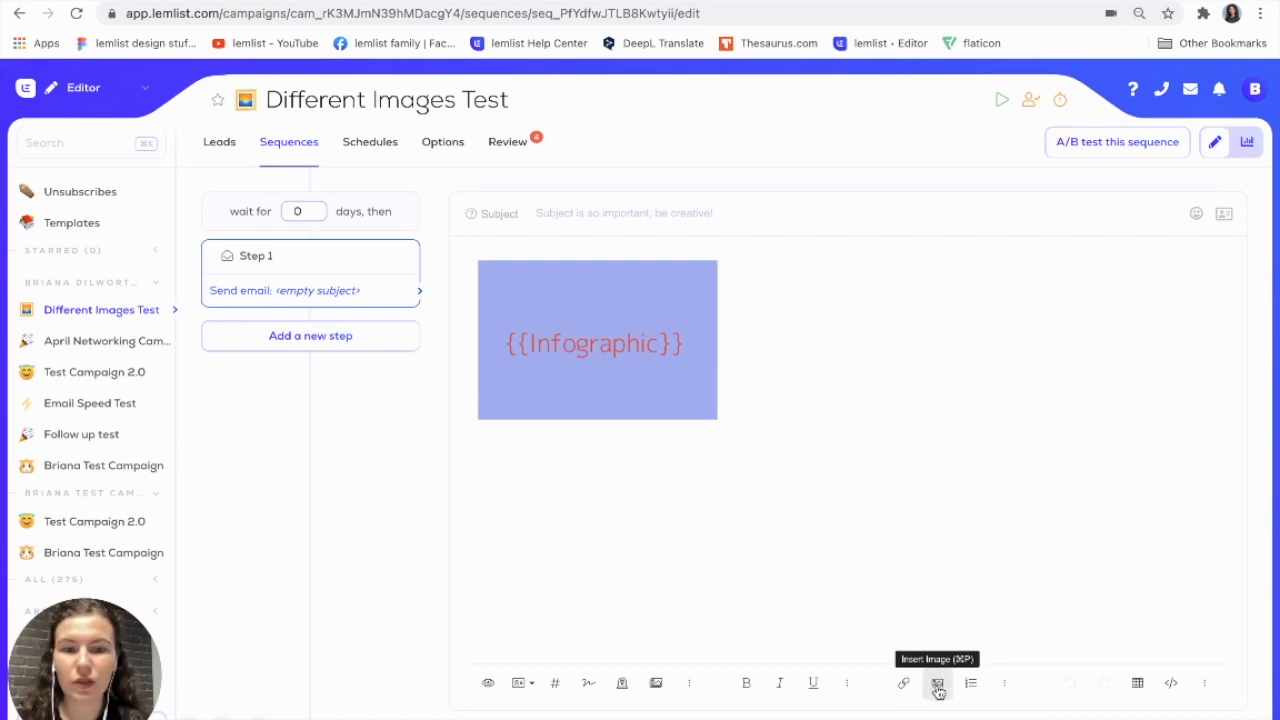
pyautogui.click(936, 684)
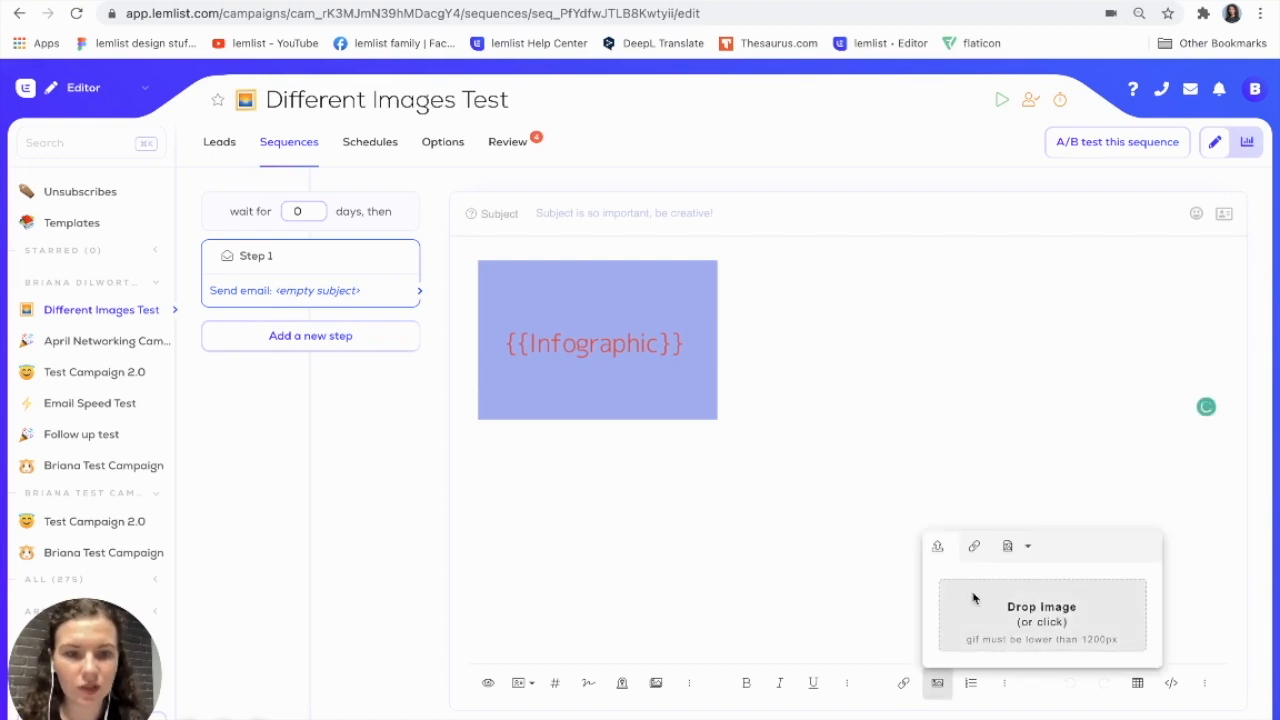
pyautogui.moveTo(1022, 550)
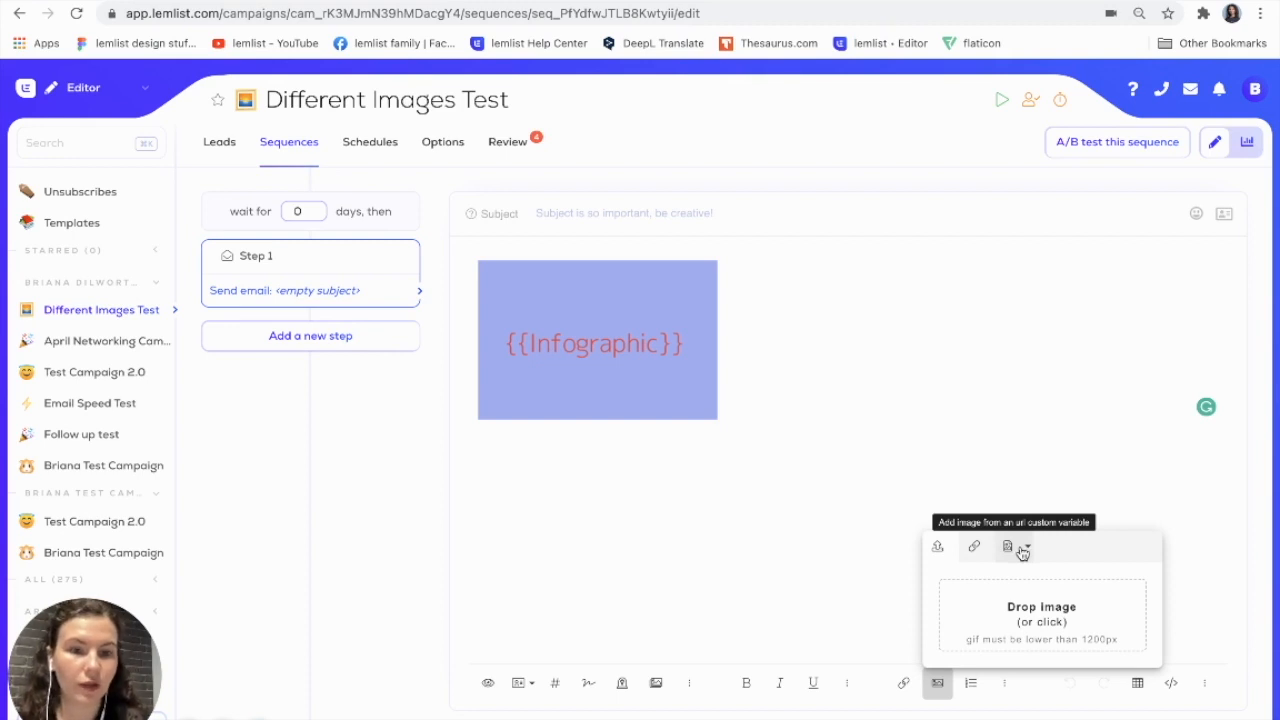
pyautogui.click(1020, 548)
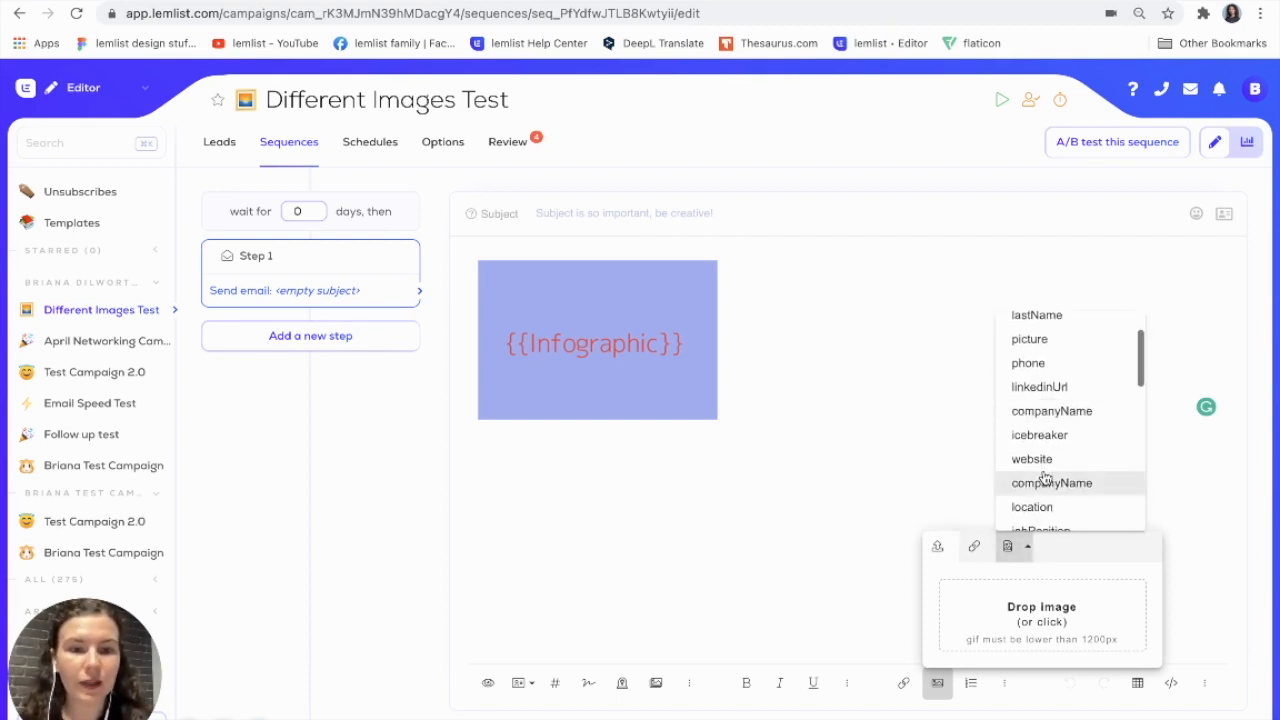
pyautogui.scroll(-3)
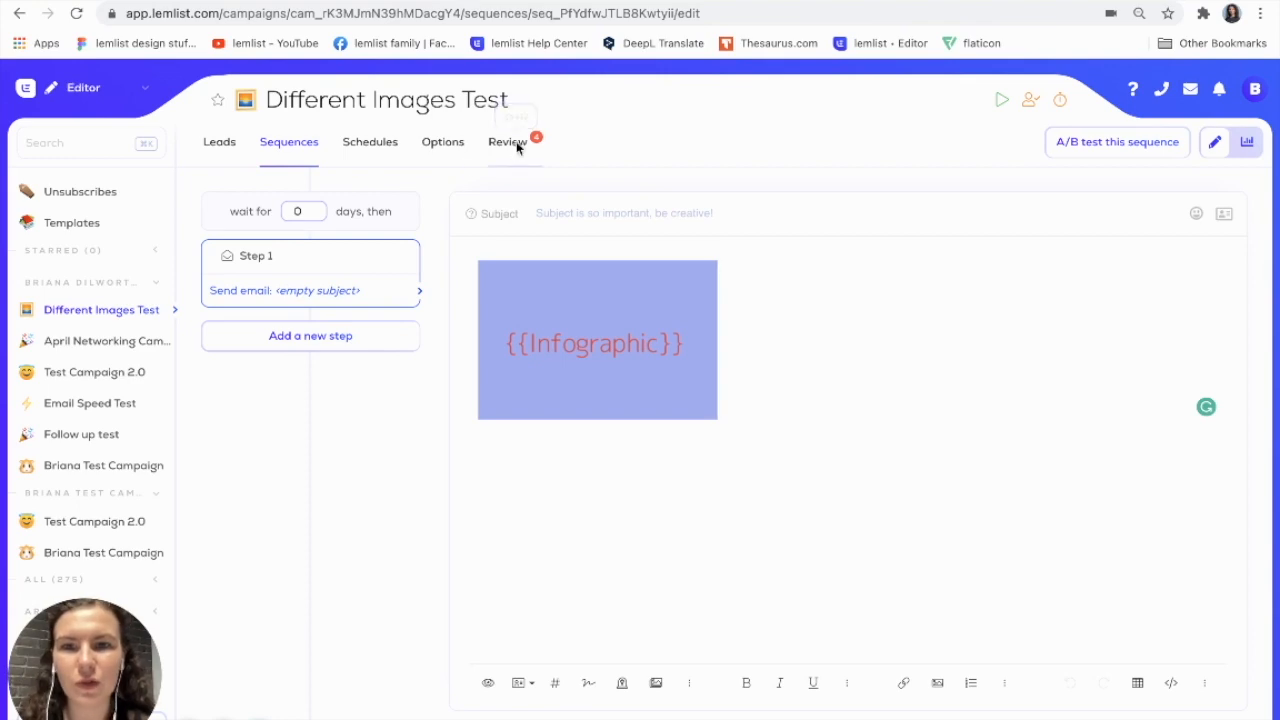
pyautogui.click(506, 140)
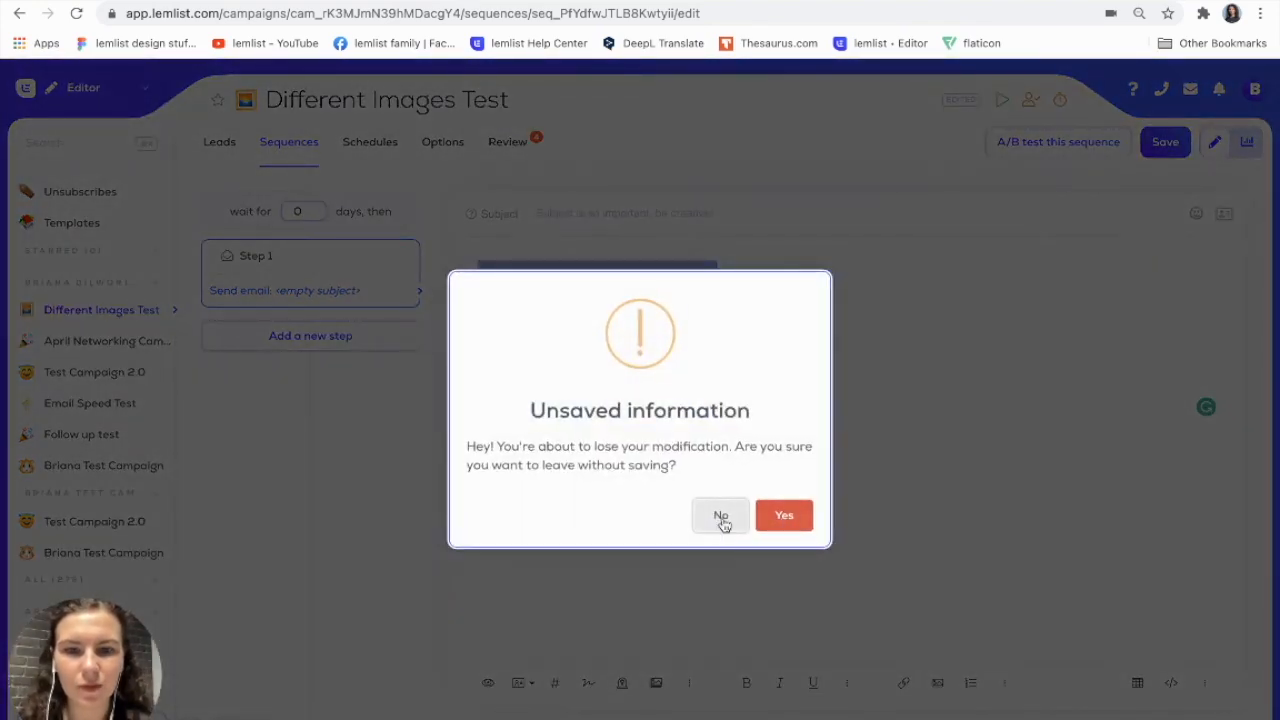
pyautogui.click(720, 516)
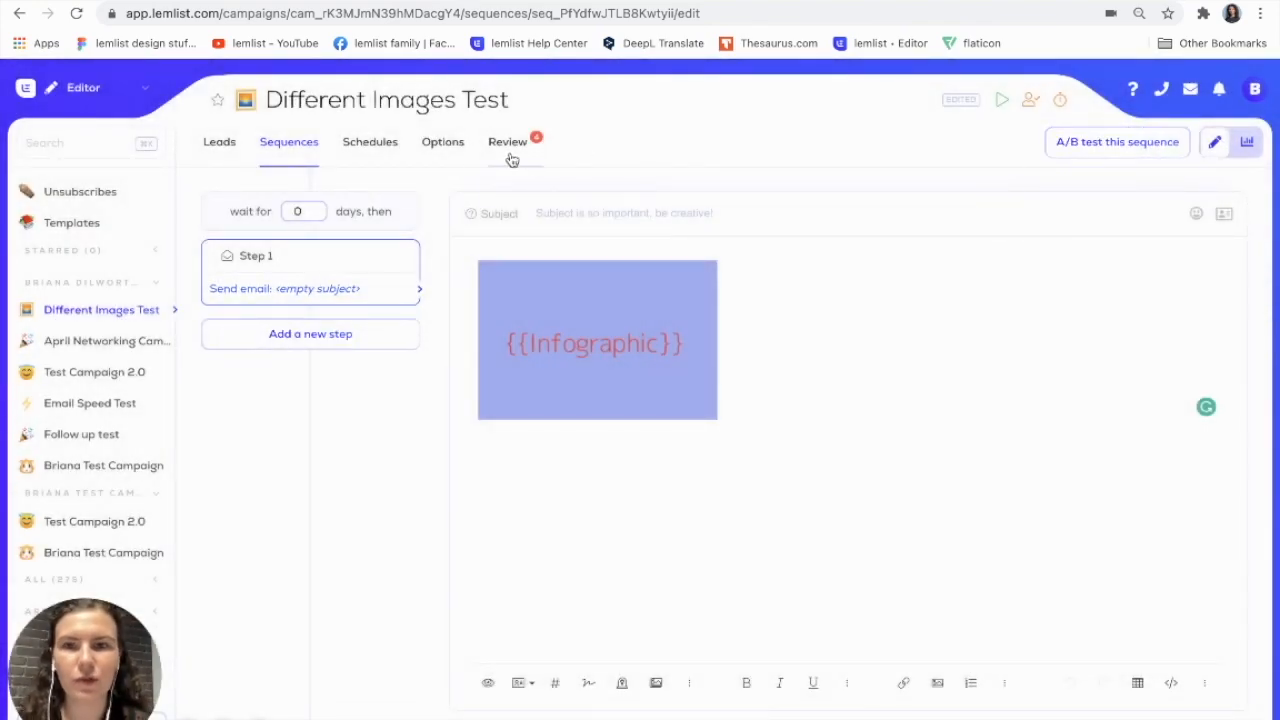
pyautogui.click(508, 140)
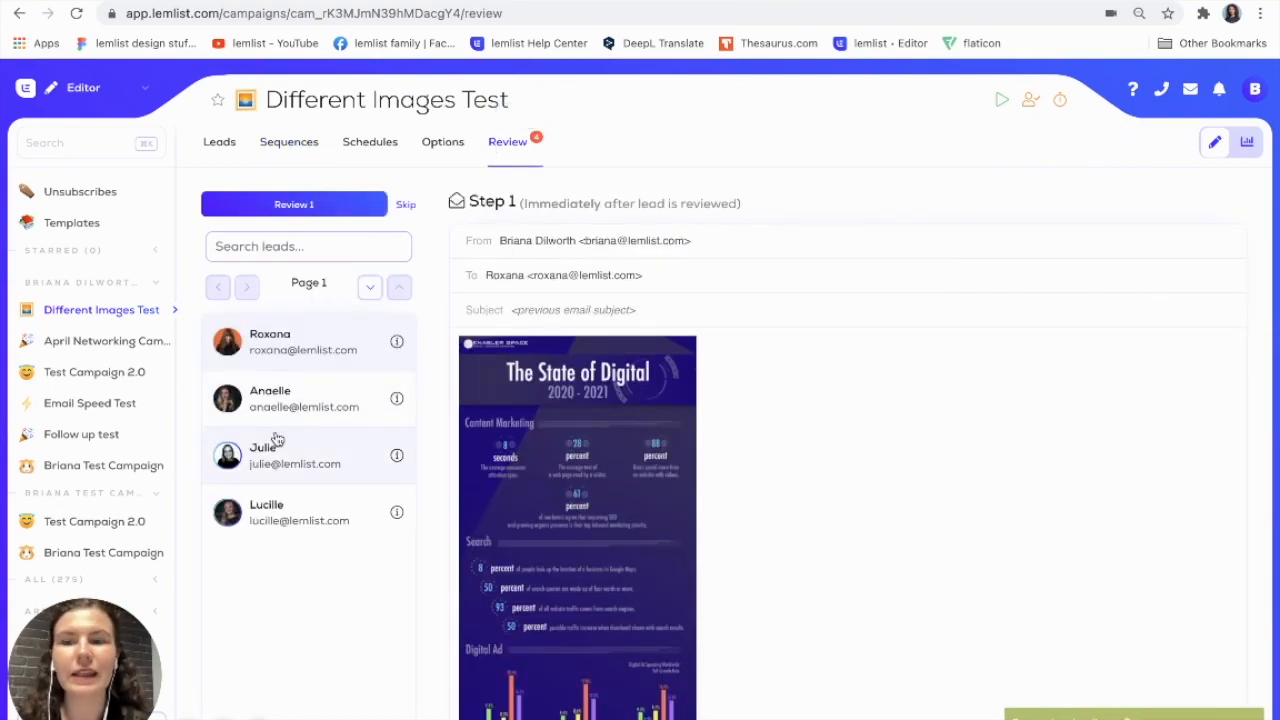
pyautogui.moveTo(274, 320)
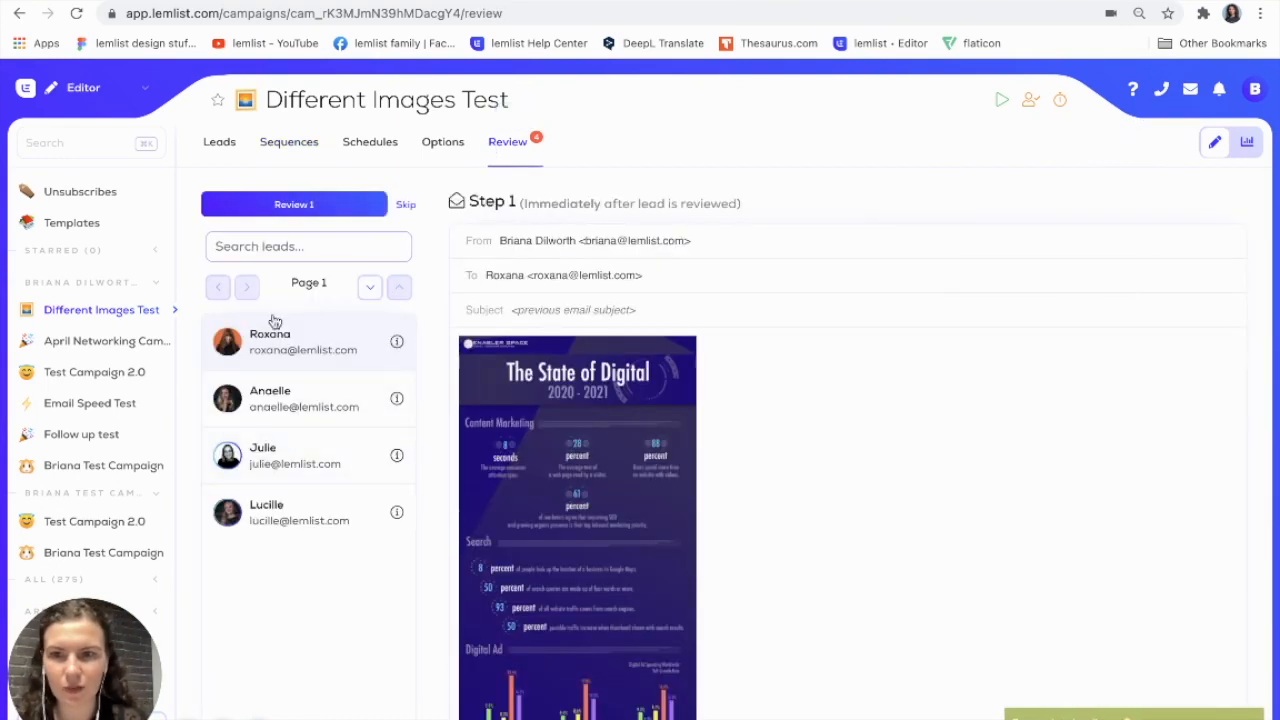
pyautogui.moveTo(414, 396)
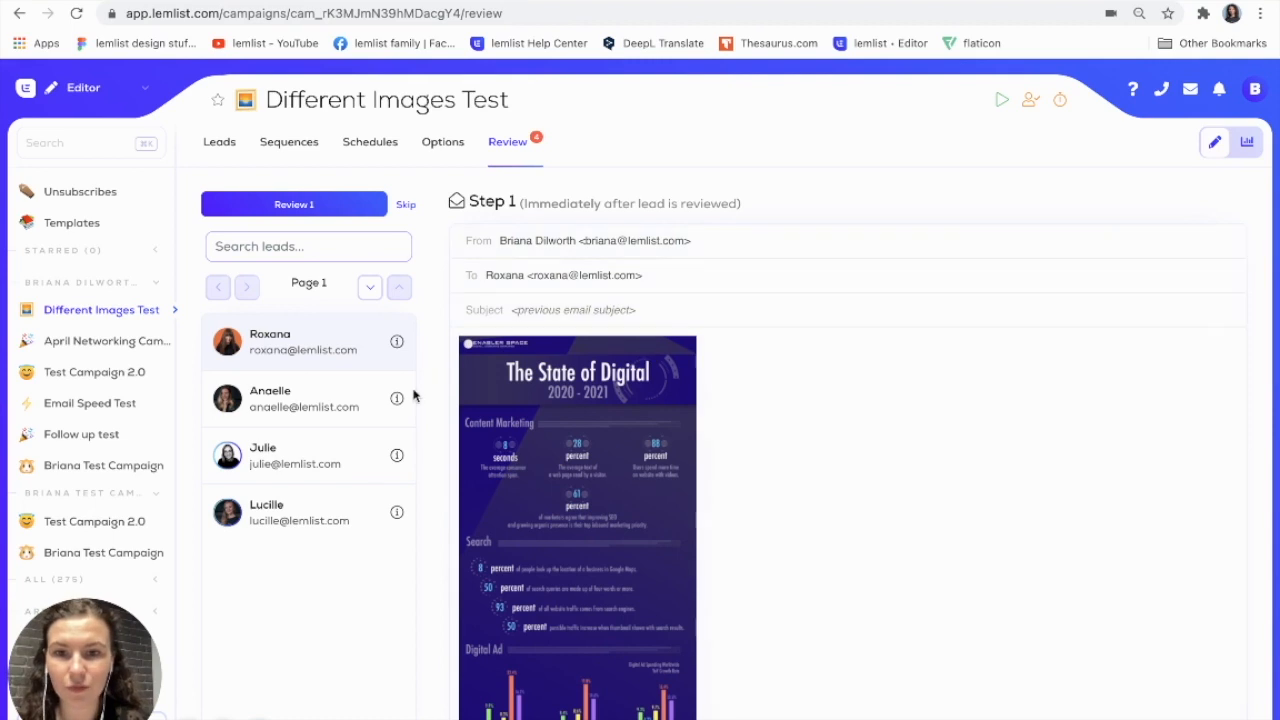
pyautogui.click(300, 398)
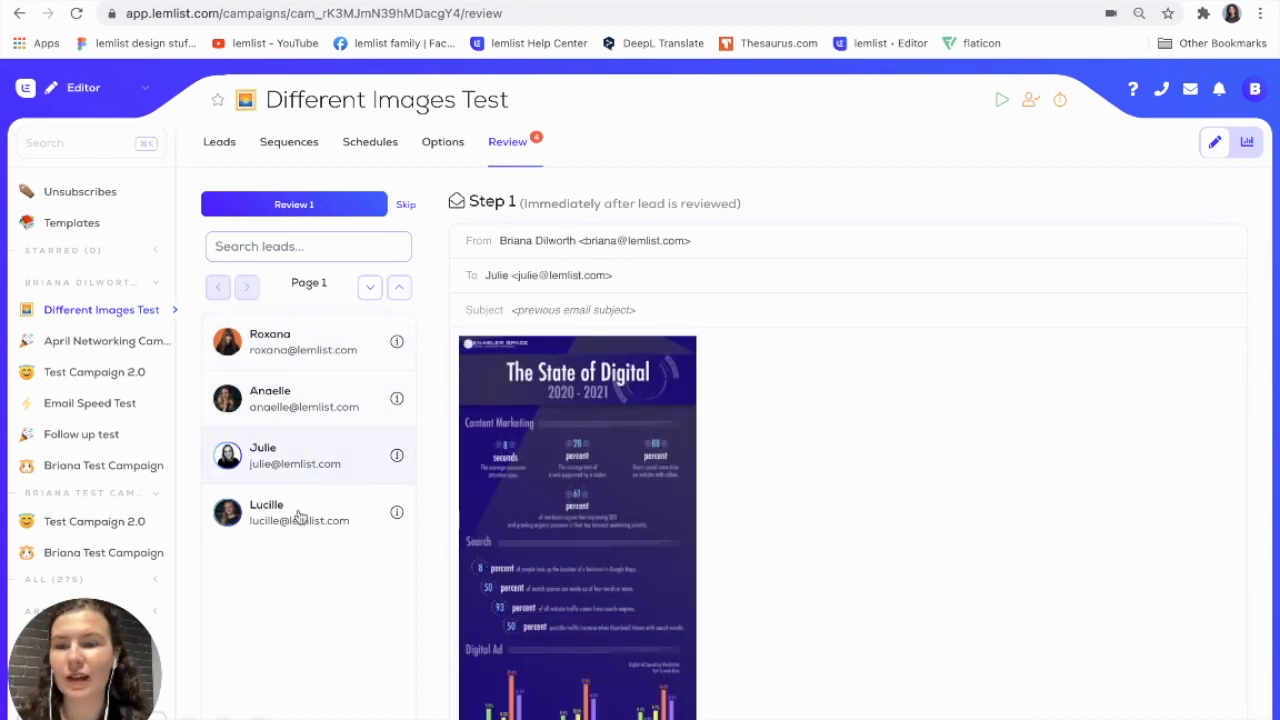
pyautogui.moveTo(322, 404)
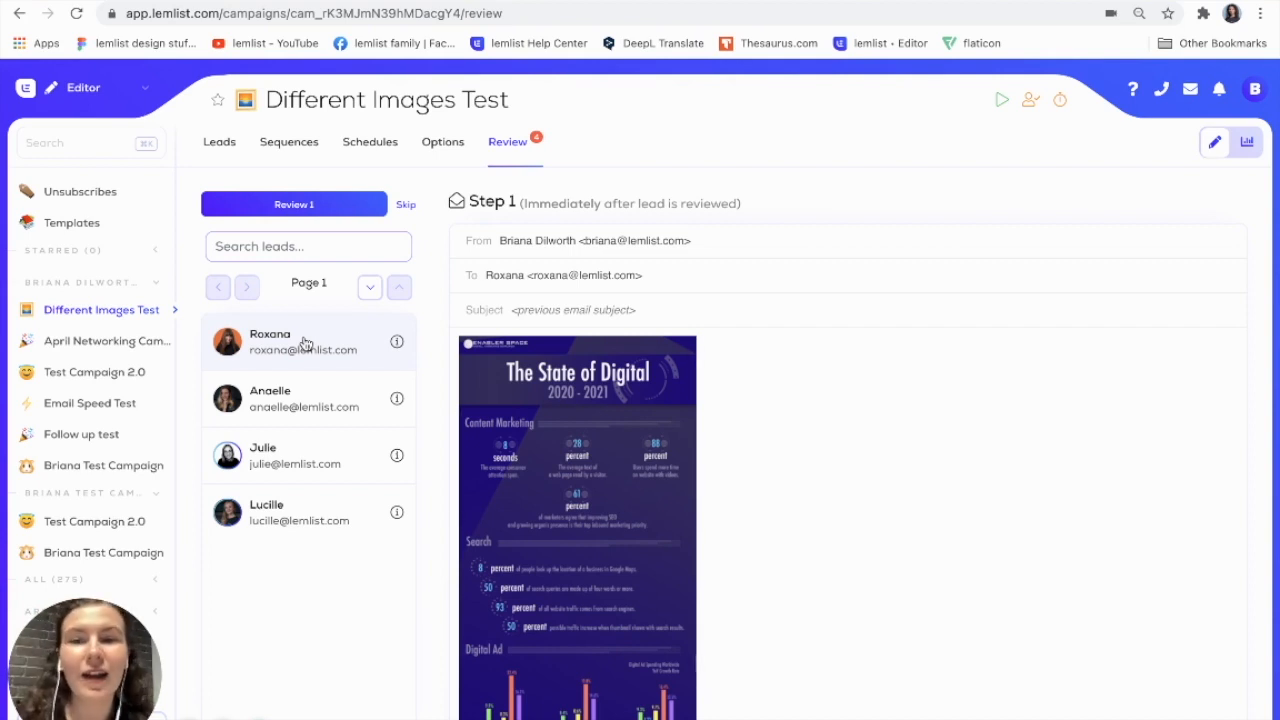
pyautogui.moveTo(628, 188)
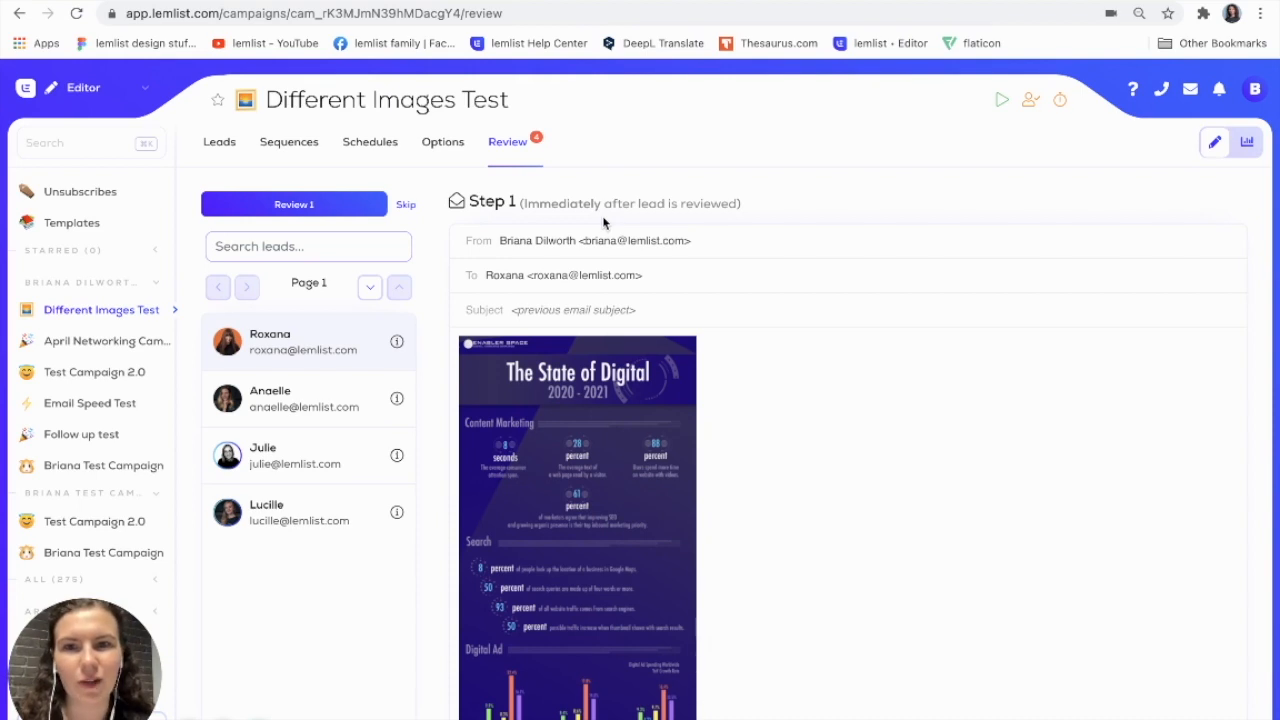
pyautogui.moveTo(576, 172)
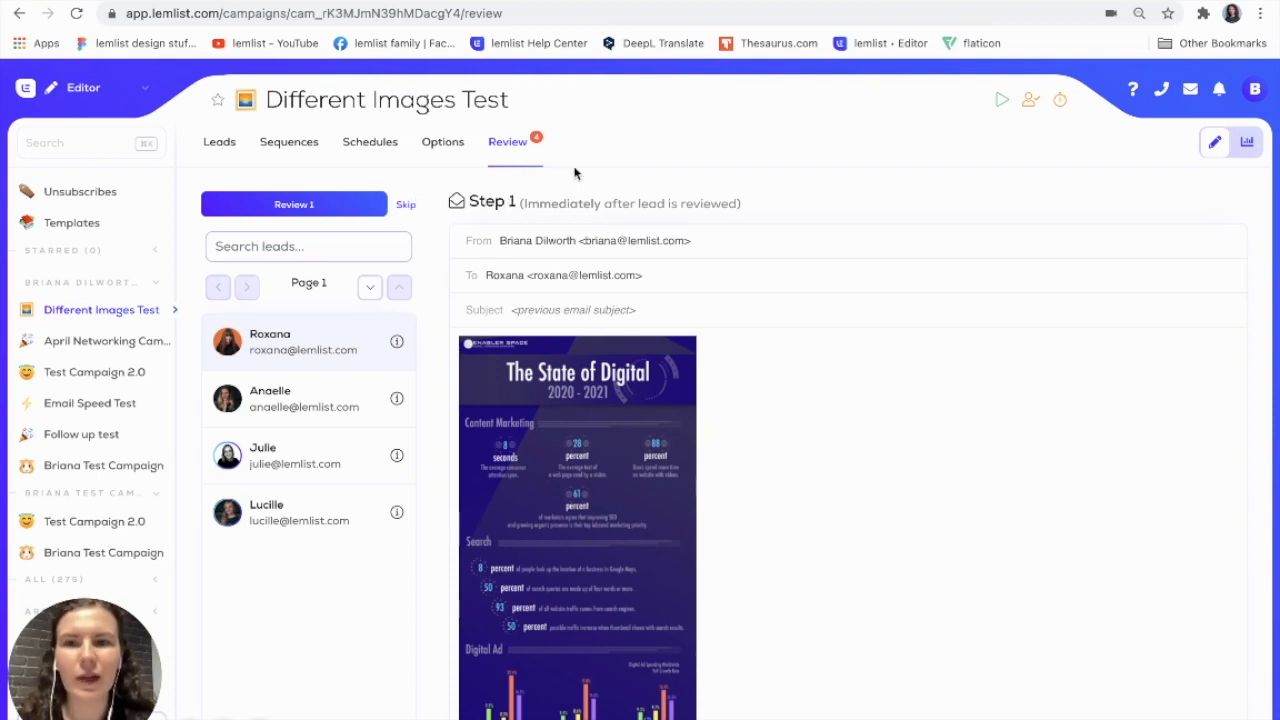
pyautogui.moveTo(616, 210)
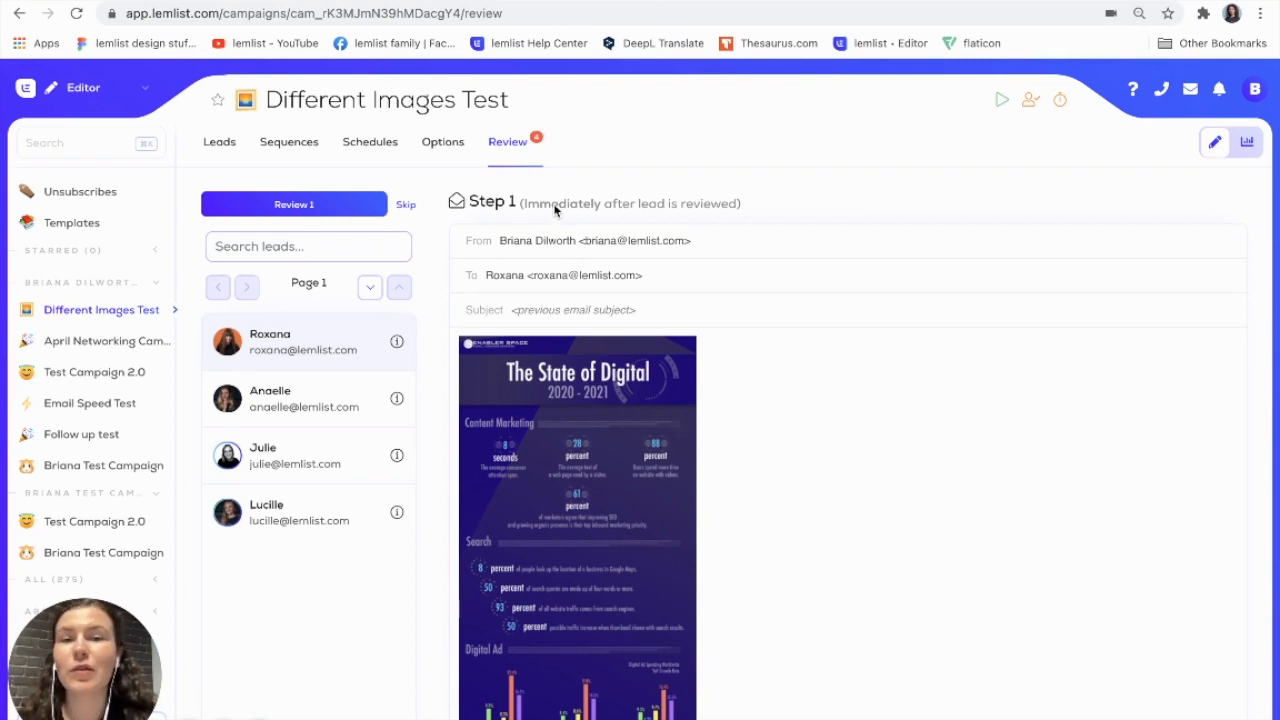
pyautogui.moveTo(612, 204)
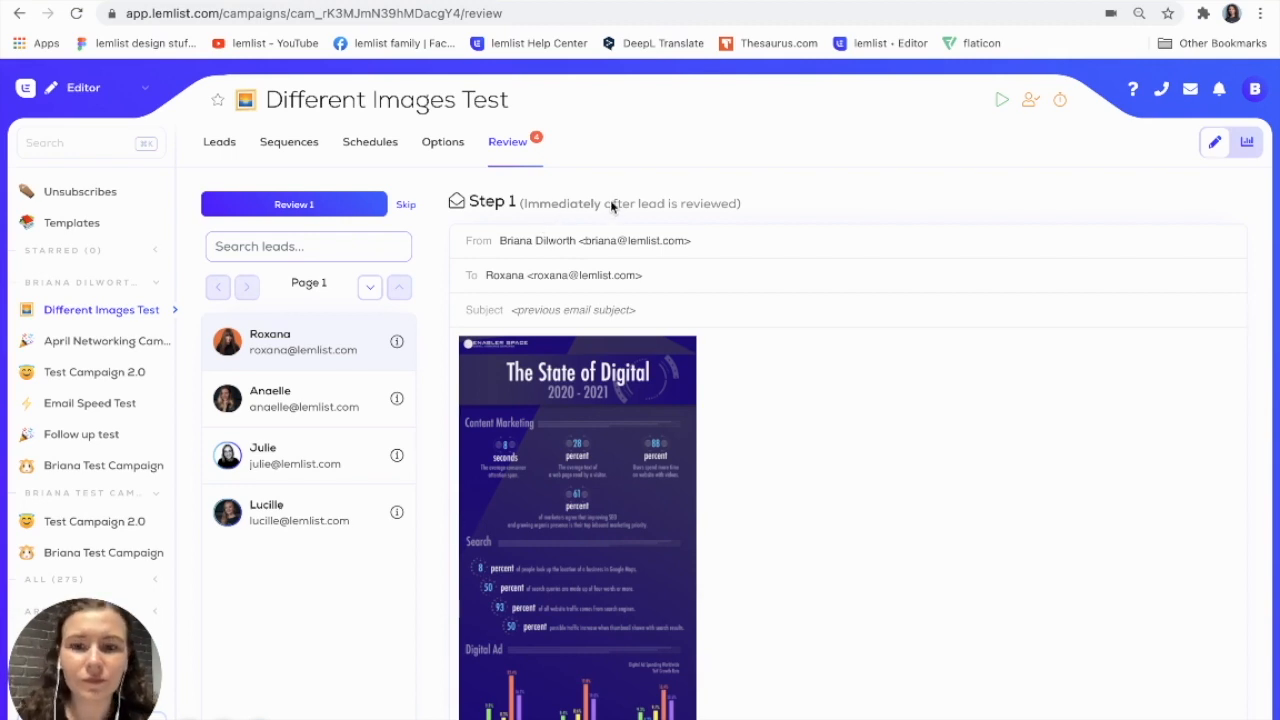
pyautogui.moveTo(690, 170)
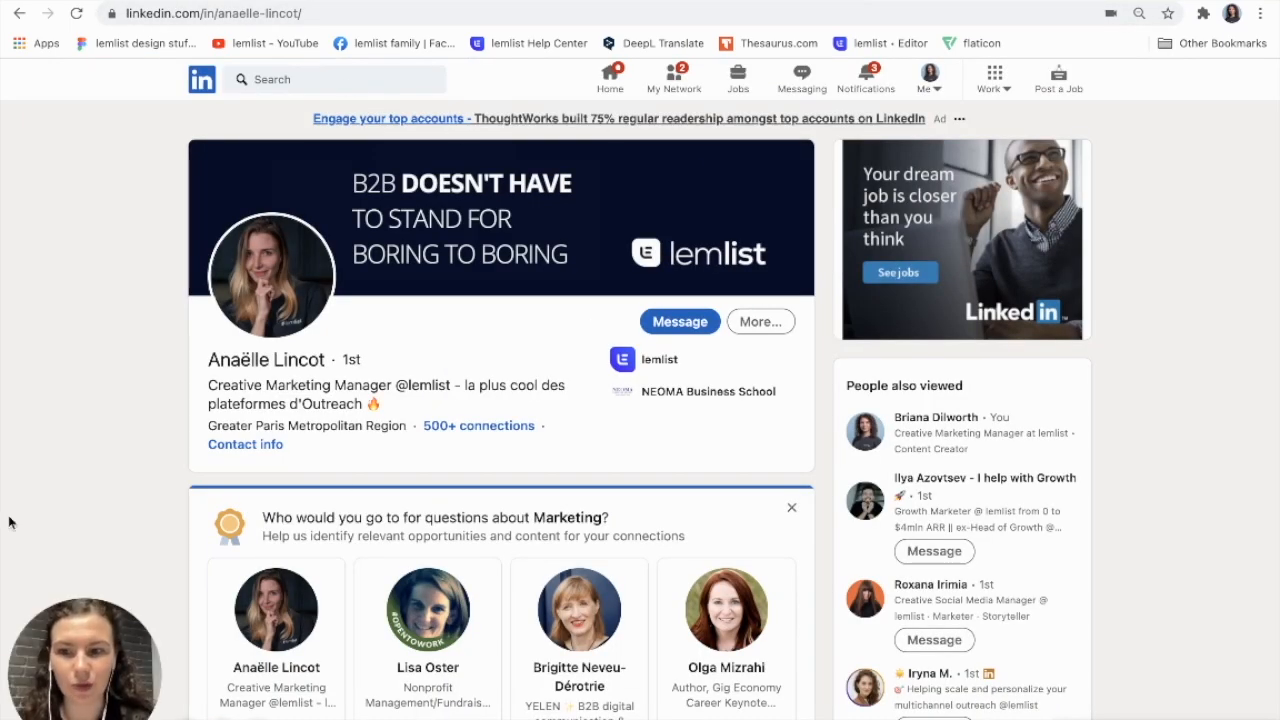
pyautogui.moveTo(1230, 210)
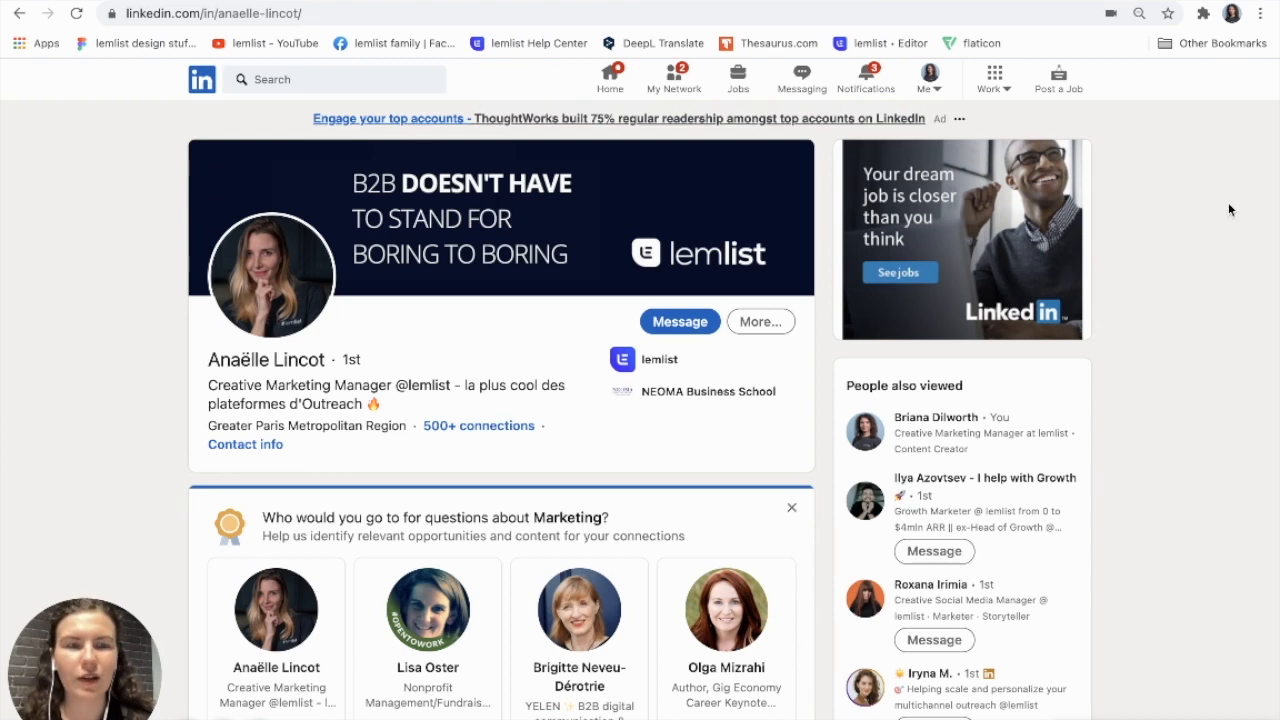
pyautogui.click(1204, 12)
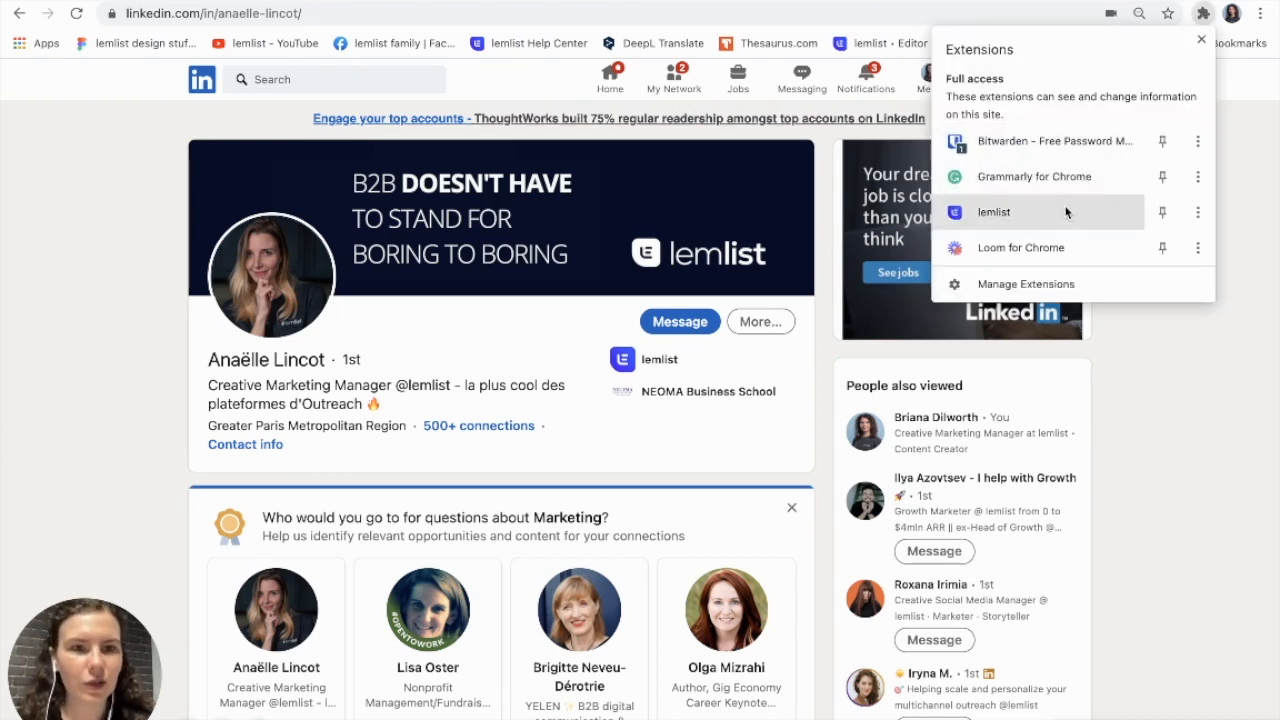
pyautogui.click(992, 212)
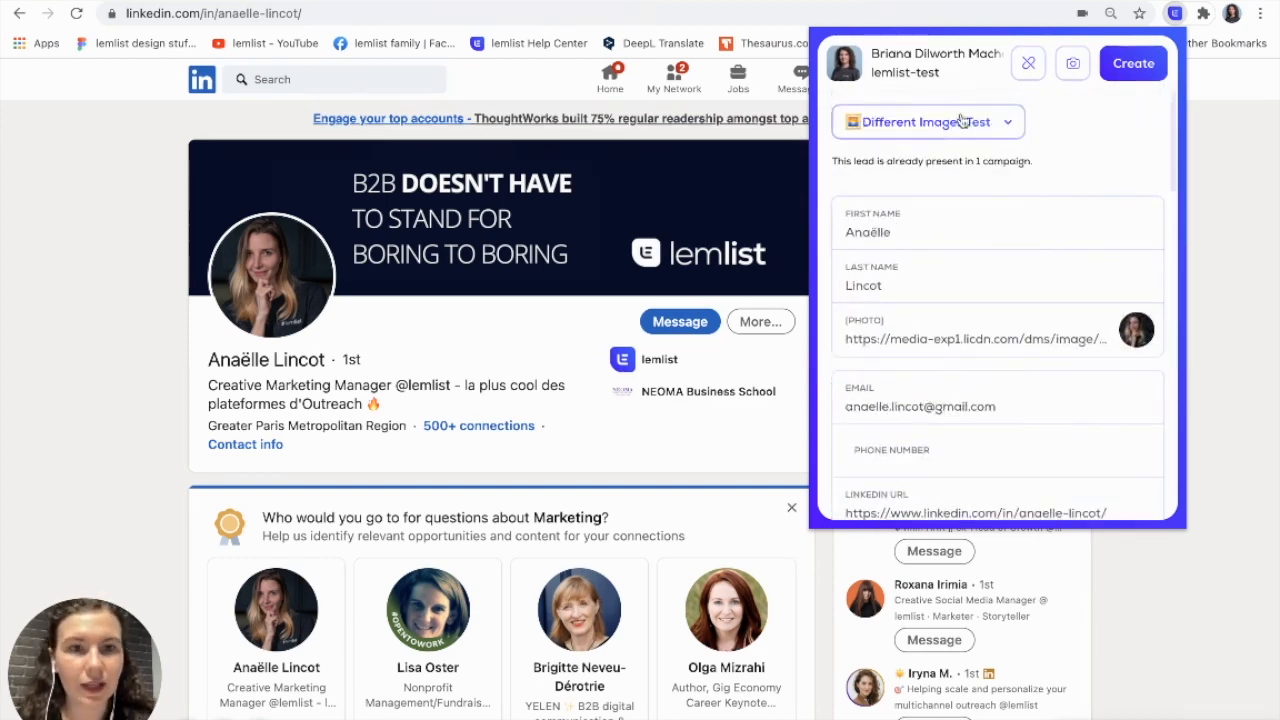
pyautogui.click(928, 122)
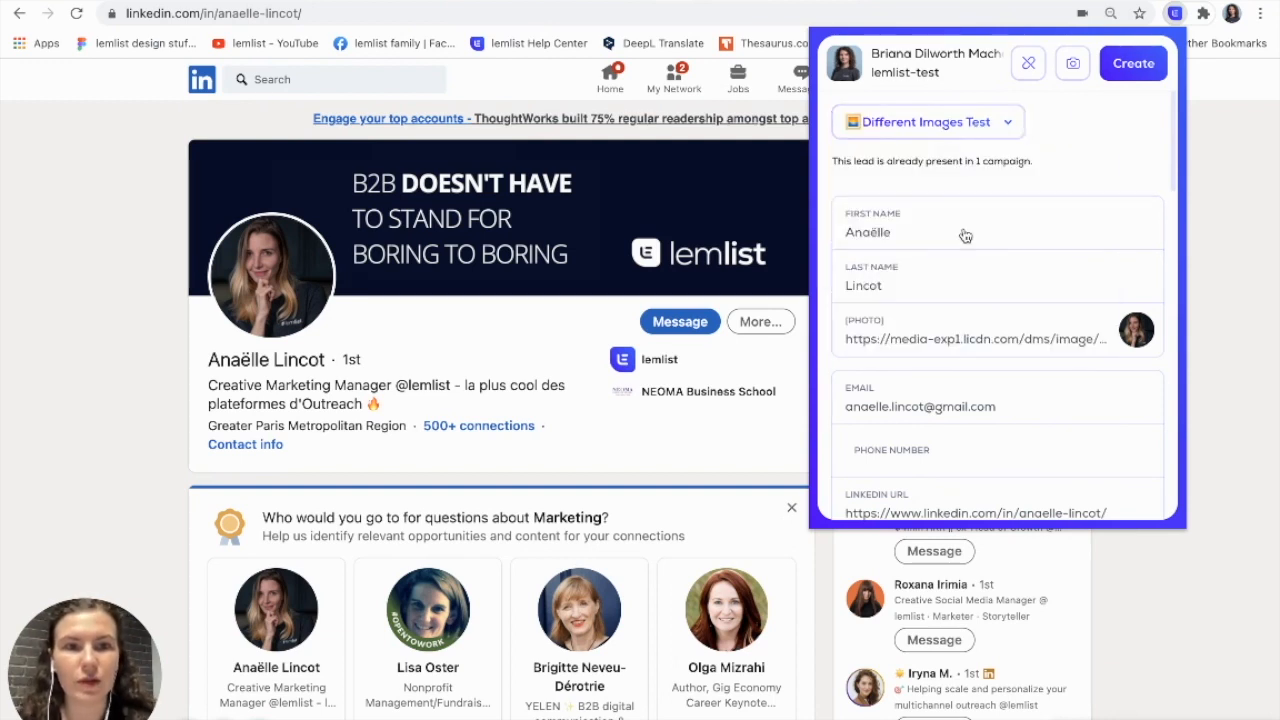
pyautogui.click(948, 122)
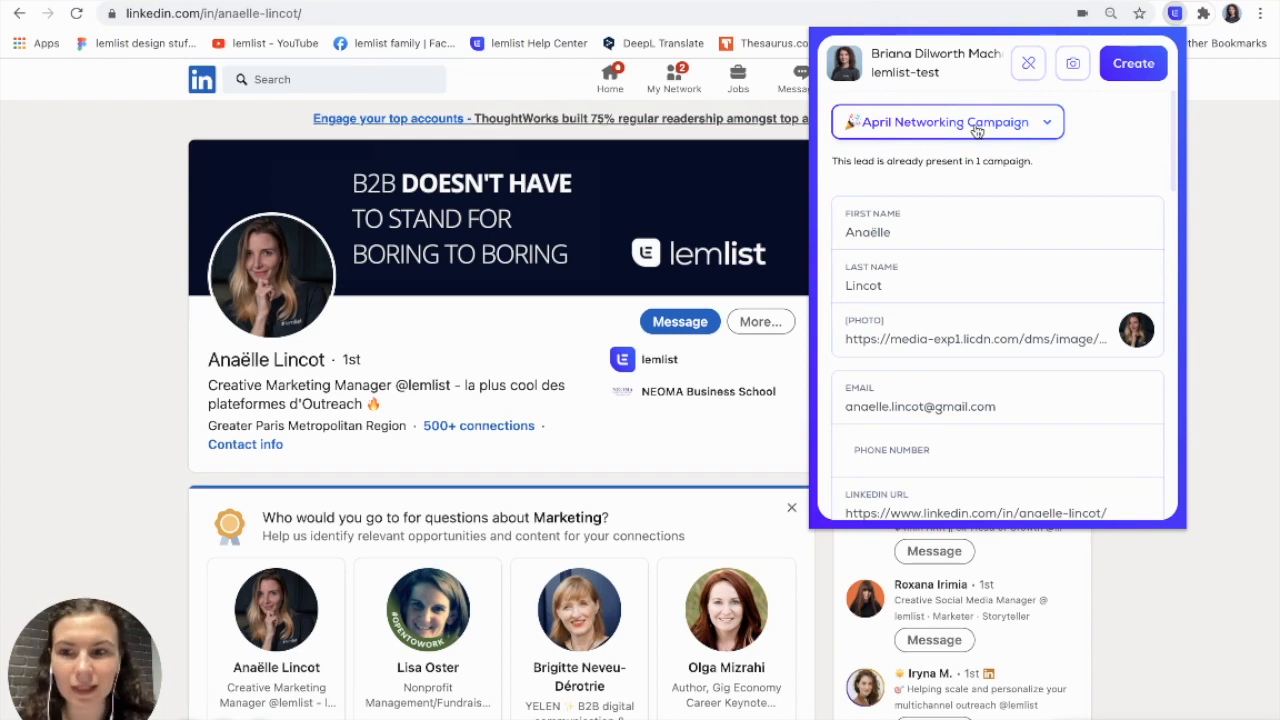
pyautogui.moveTo(1060, 96)
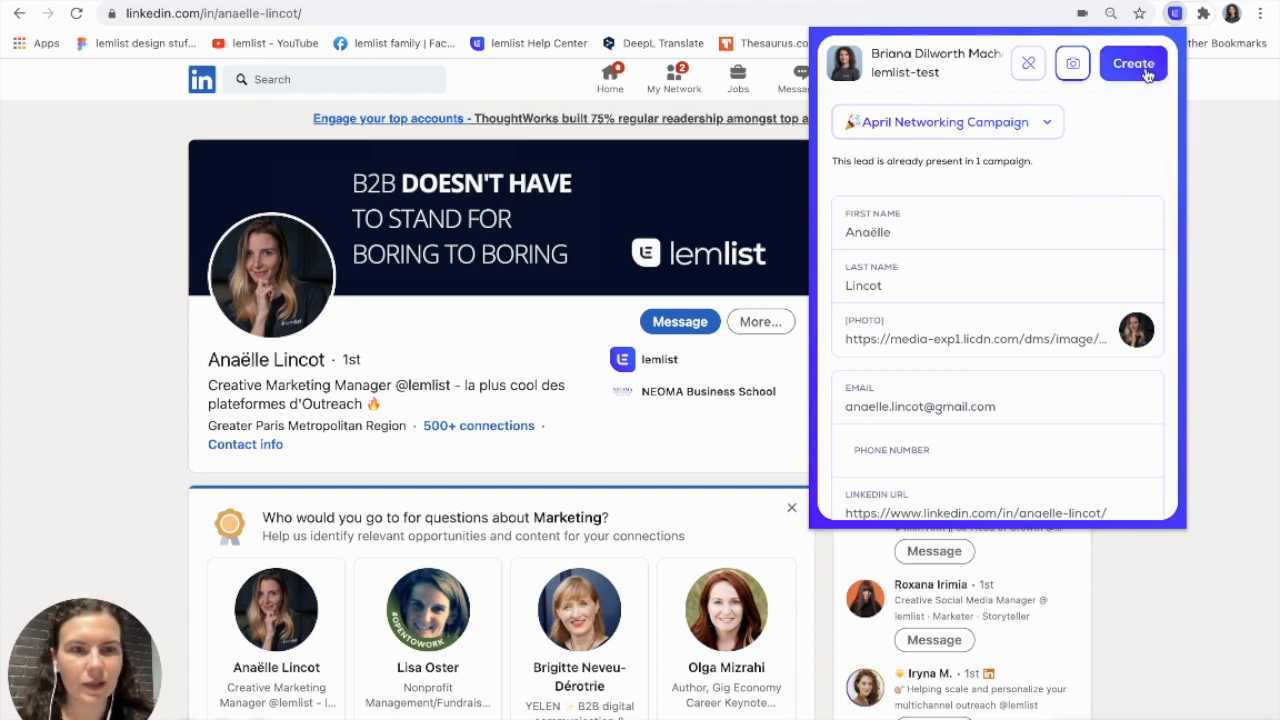
pyautogui.click(1132, 62)
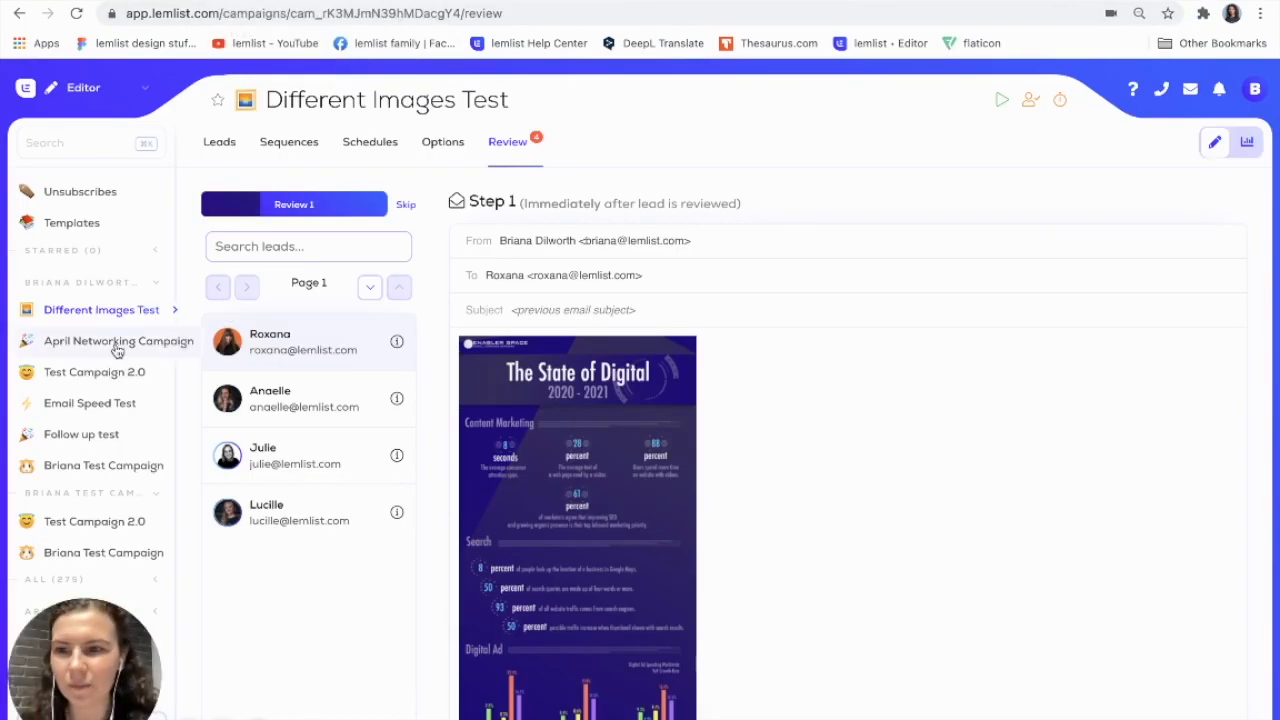
pyautogui.click(118, 340)
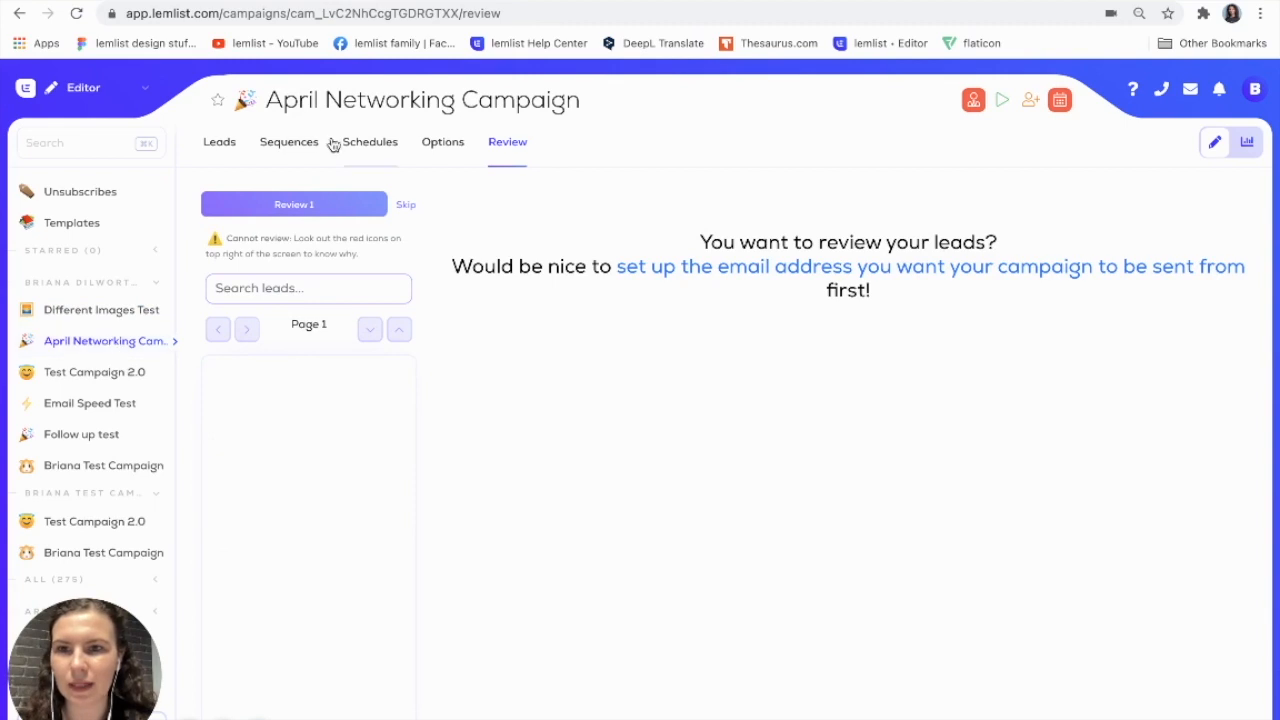
pyautogui.click(220, 140)
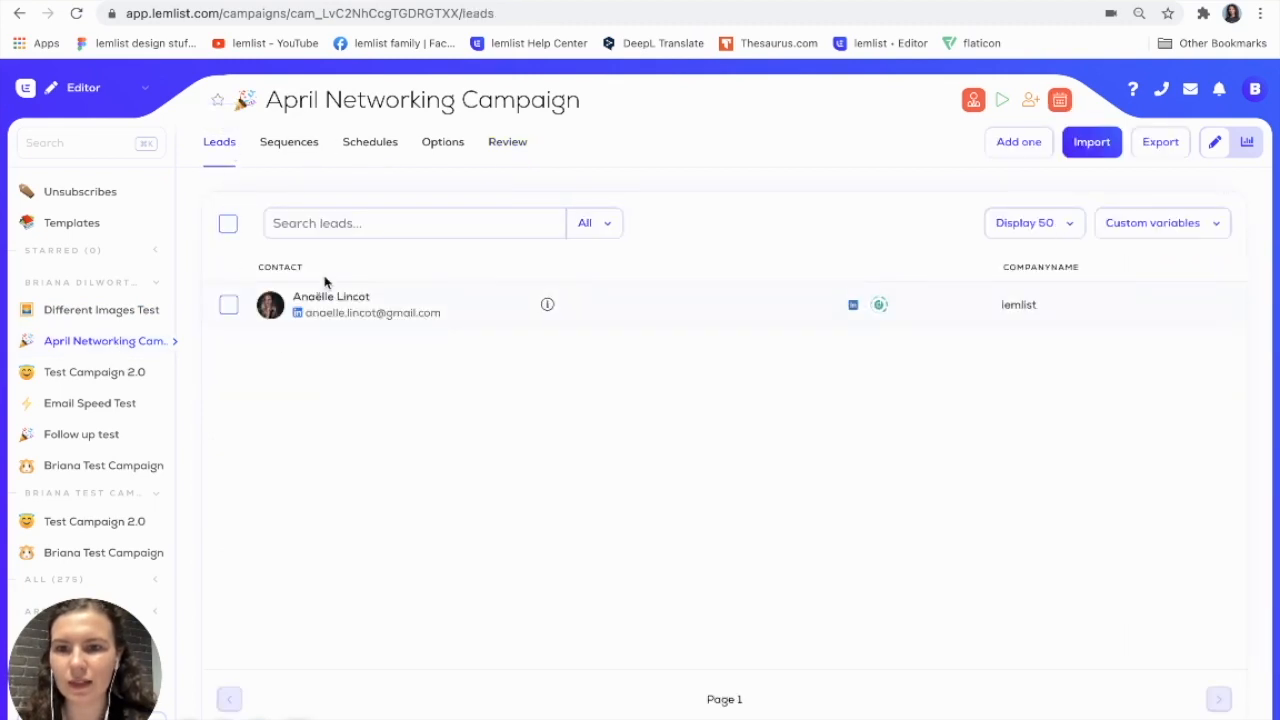
pyautogui.moveTo(852, 318)
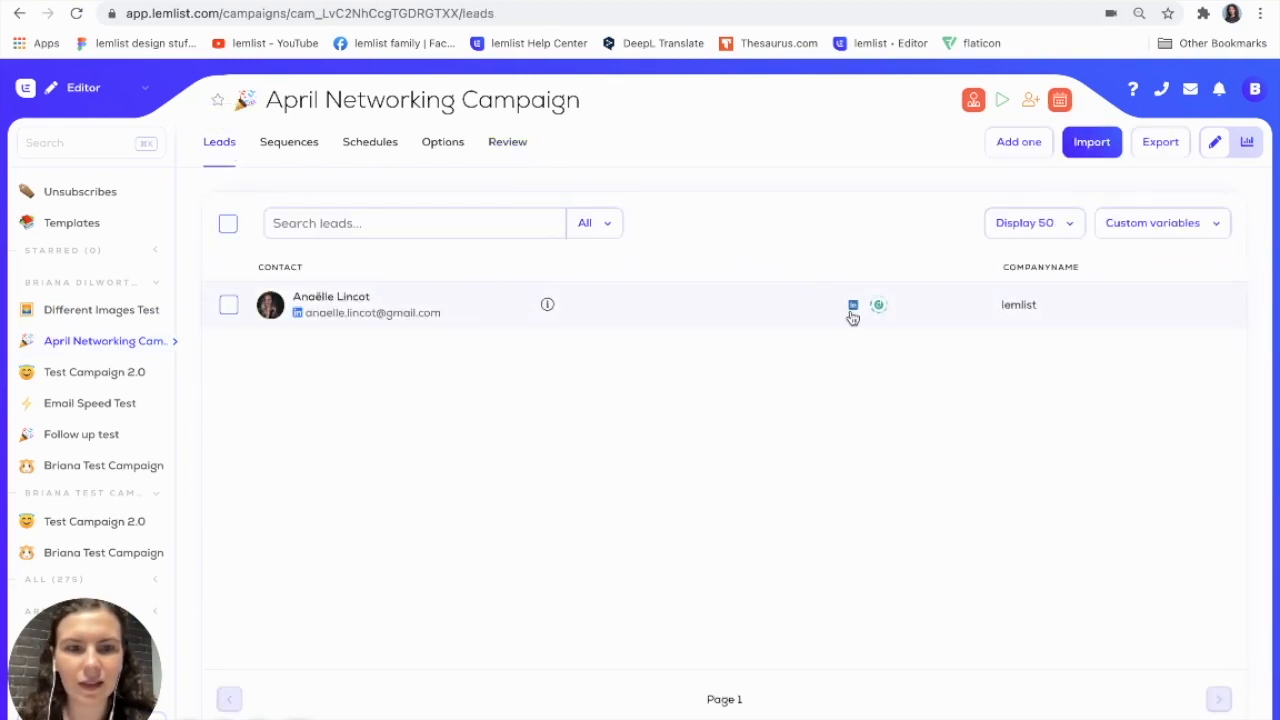
pyautogui.click(330, 304)
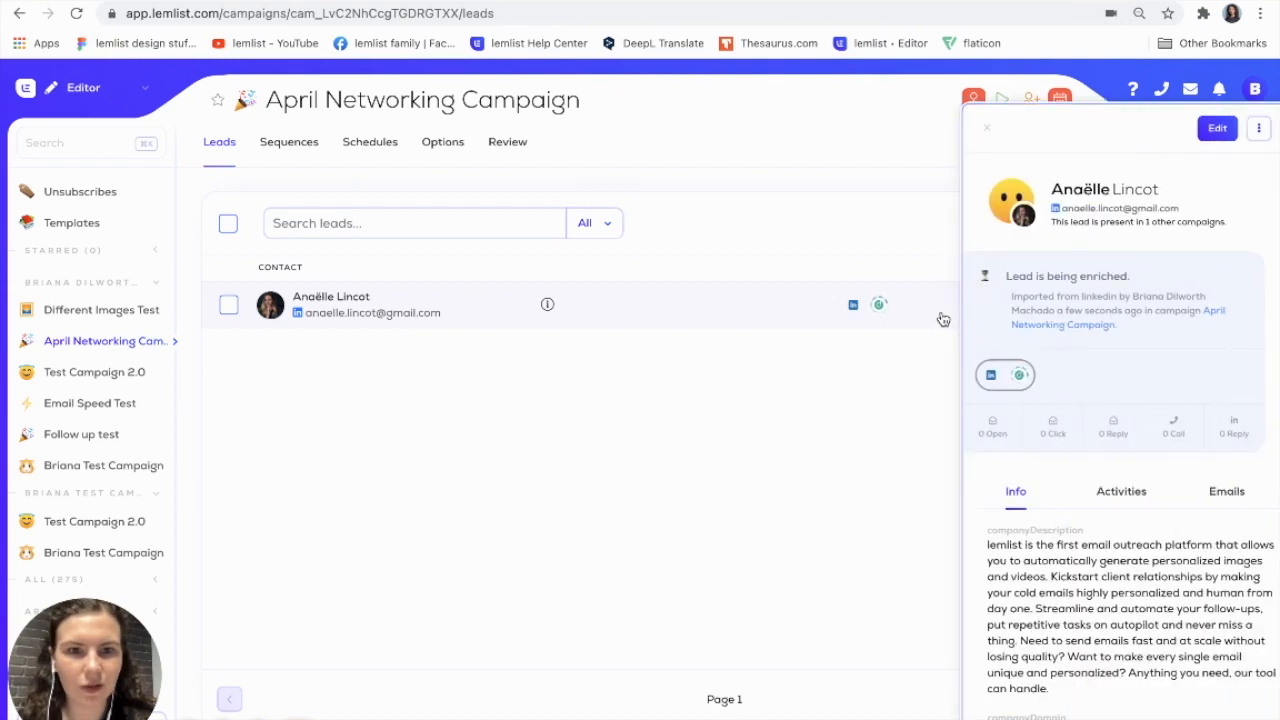
pyautogui.scroll(-3)
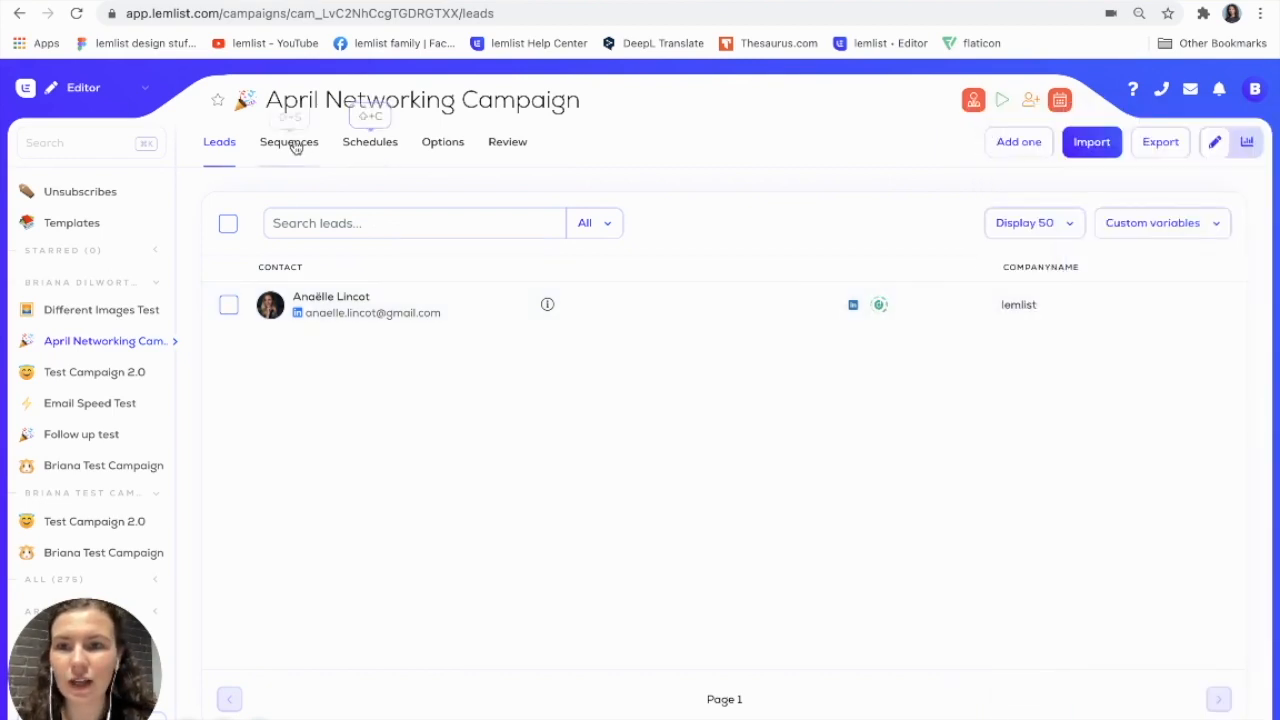
# Insert a {{screenshot}} image variable into the Step 2 email body of the sequence.
pyautogui.click(288, 140)
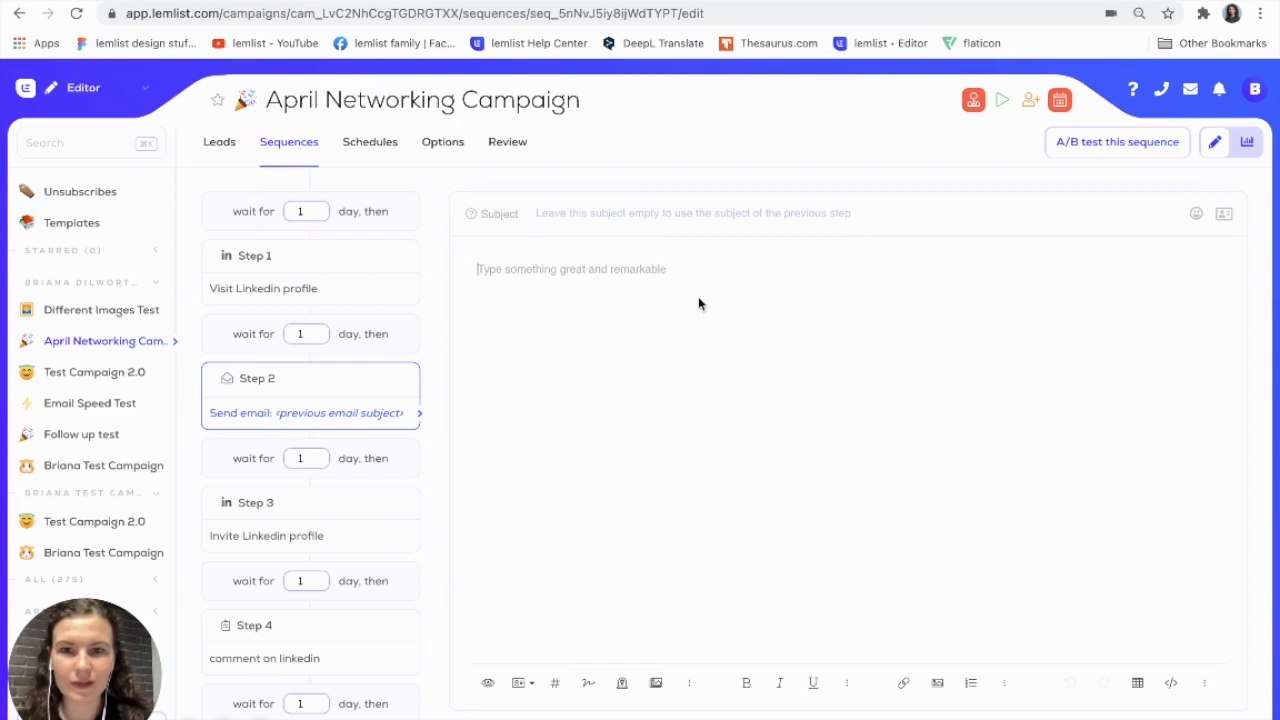
pyautogui.click(938, 684)
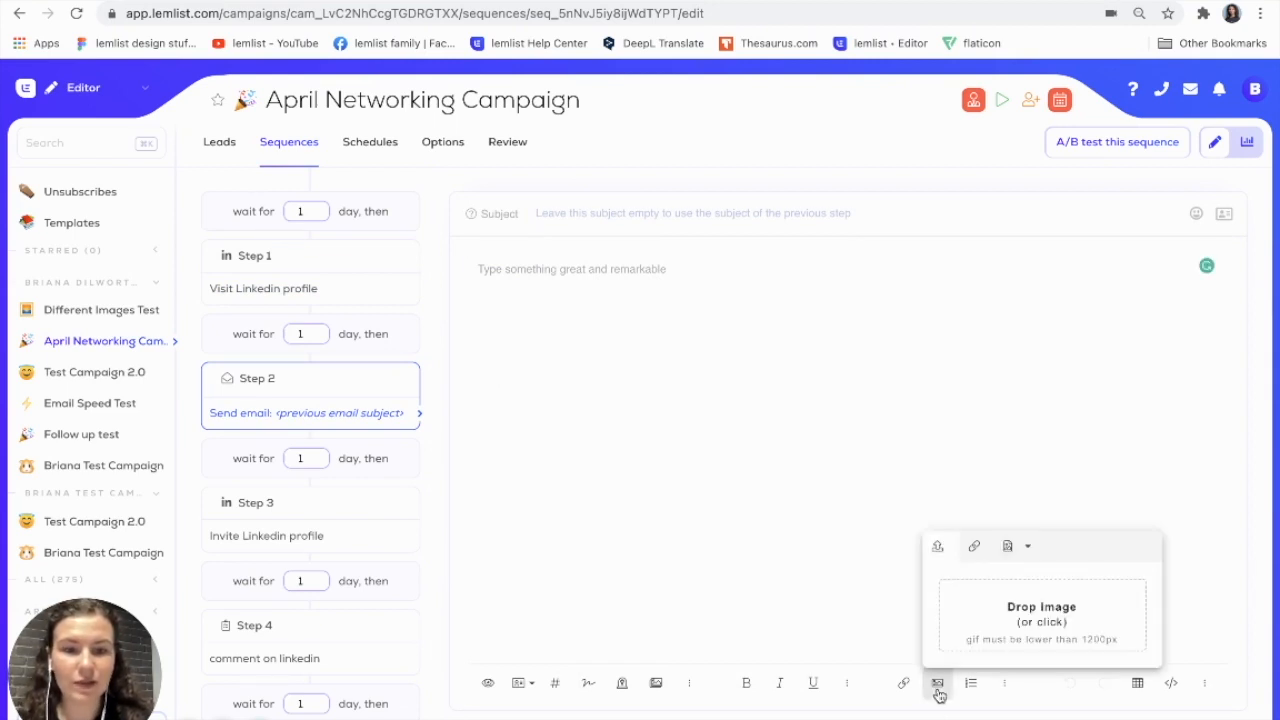
pyautogui.click(1010, 548)
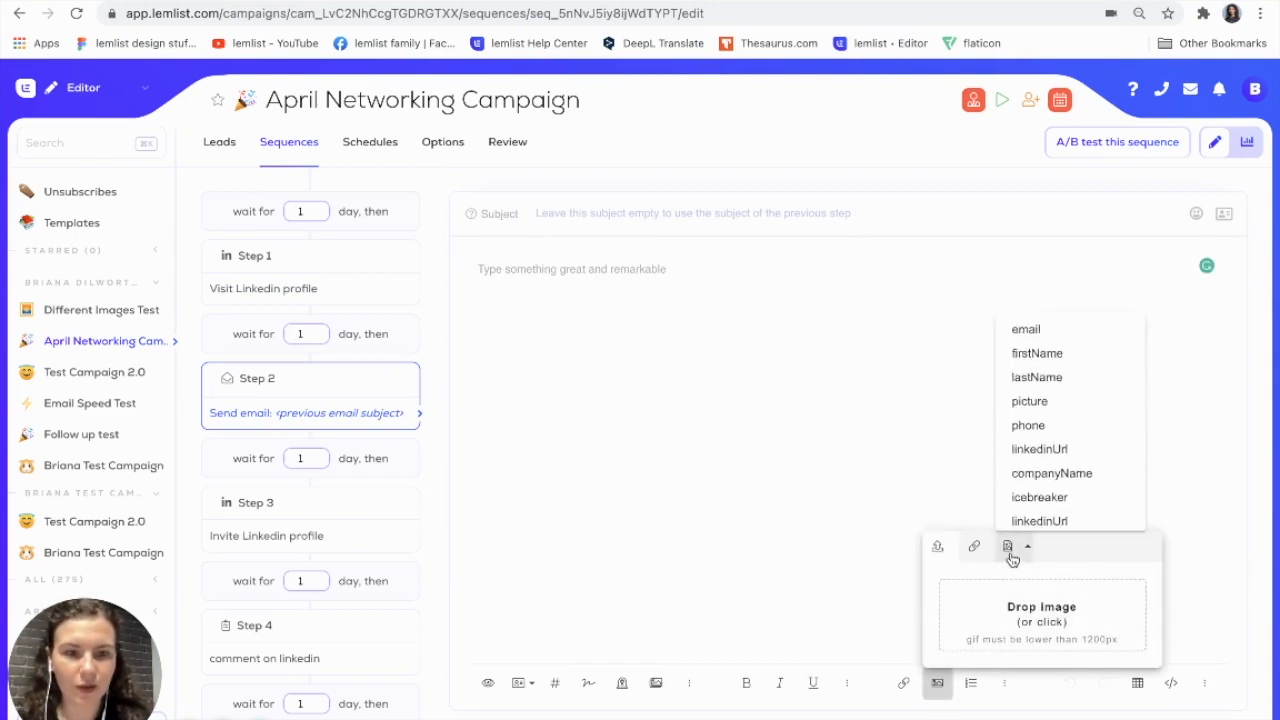
pyautogui.scroll(-3)
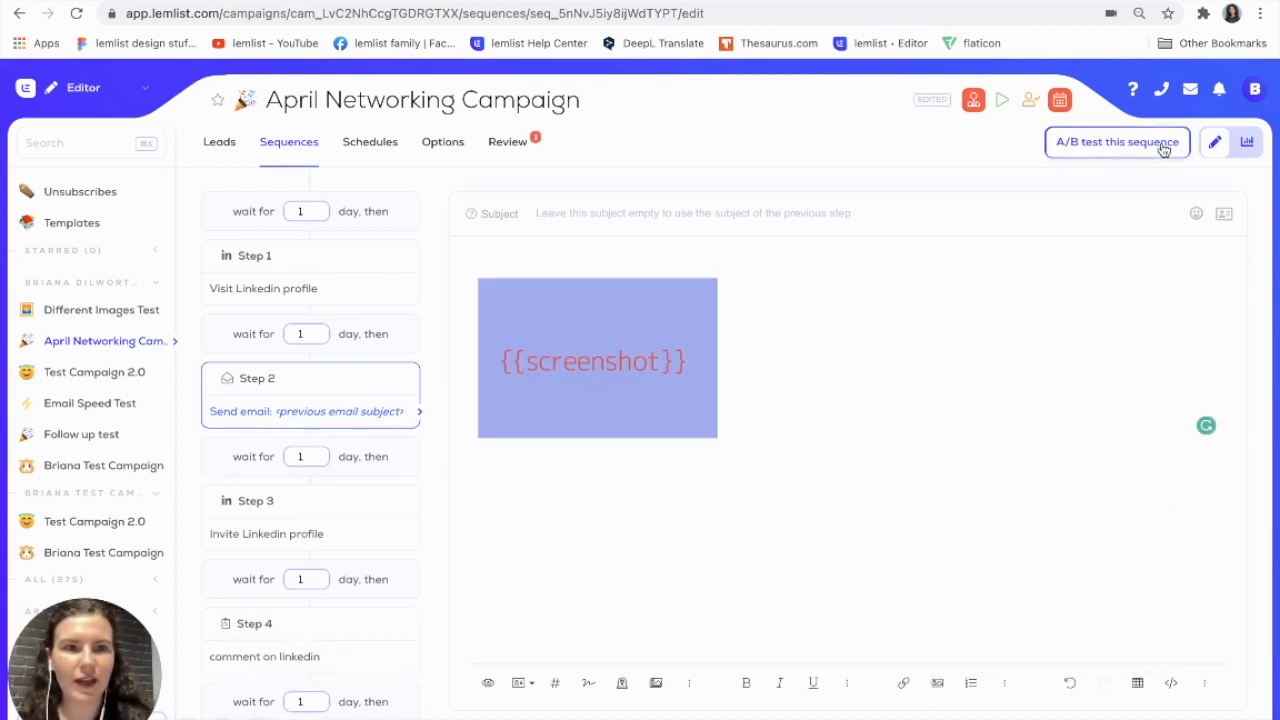
pyautogui.click(508, 140)
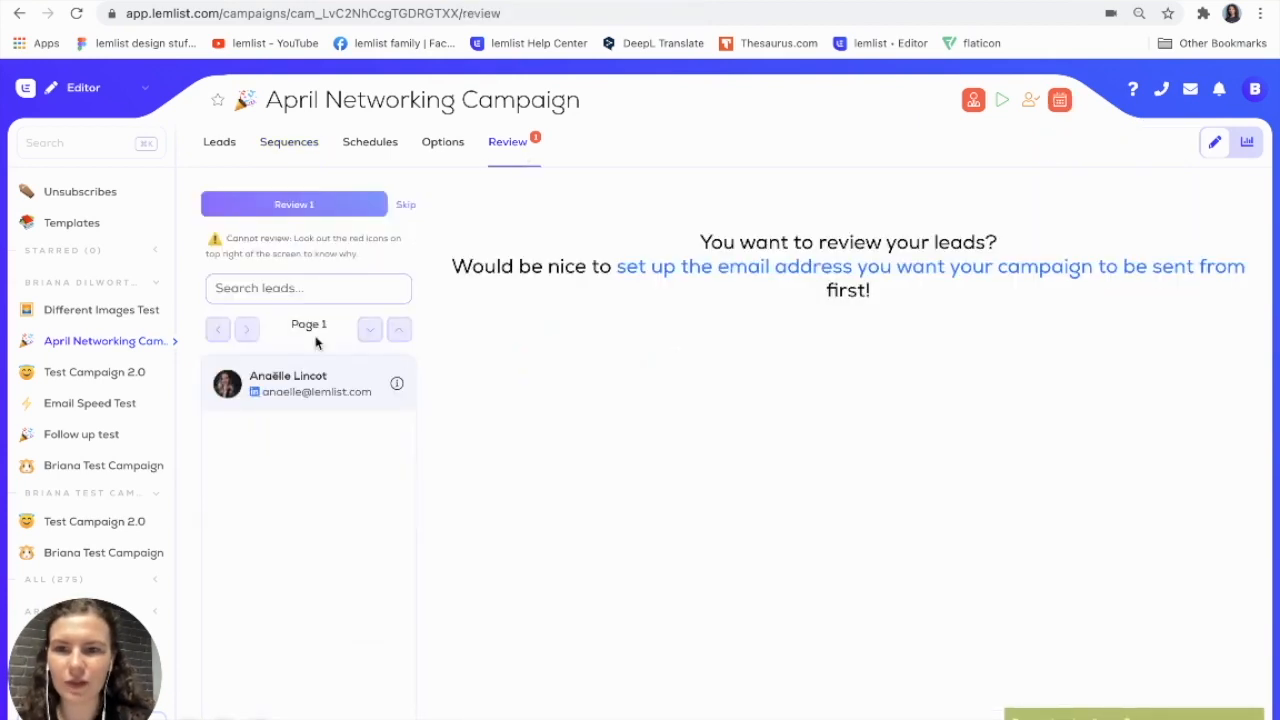
pyautogui.moveTo(332, 396)
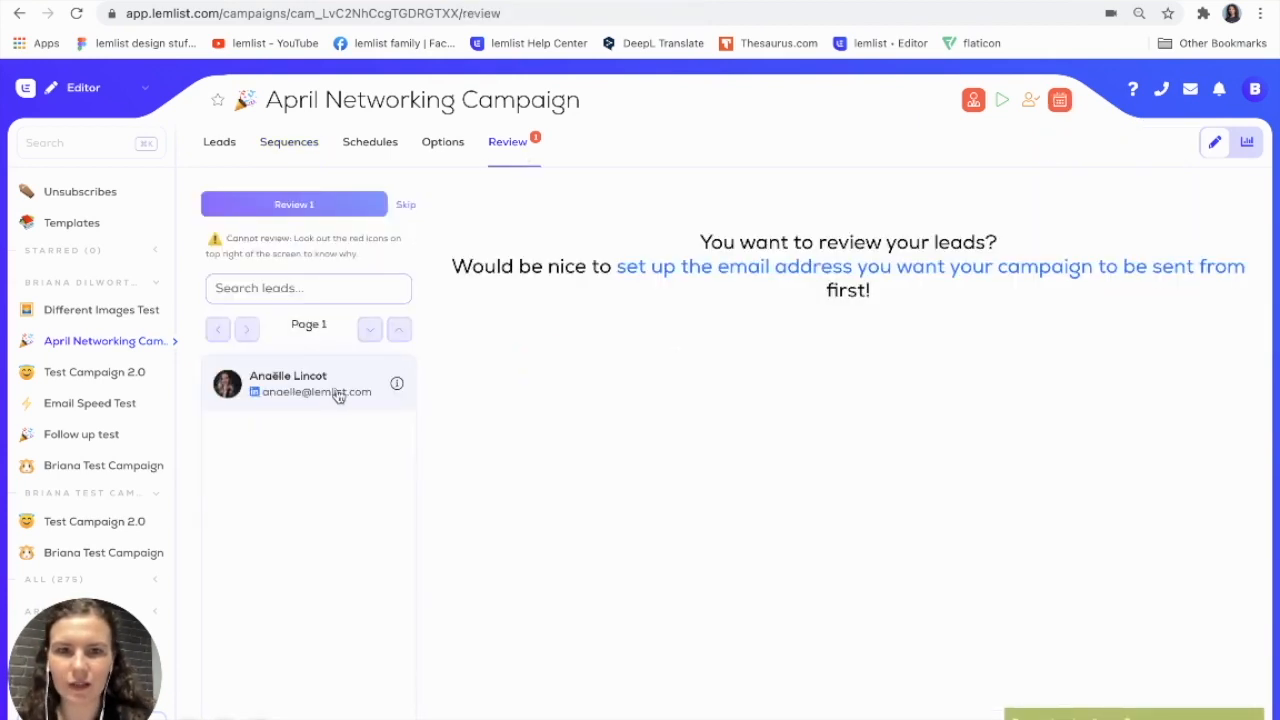
pyautogui.click(442, 140)
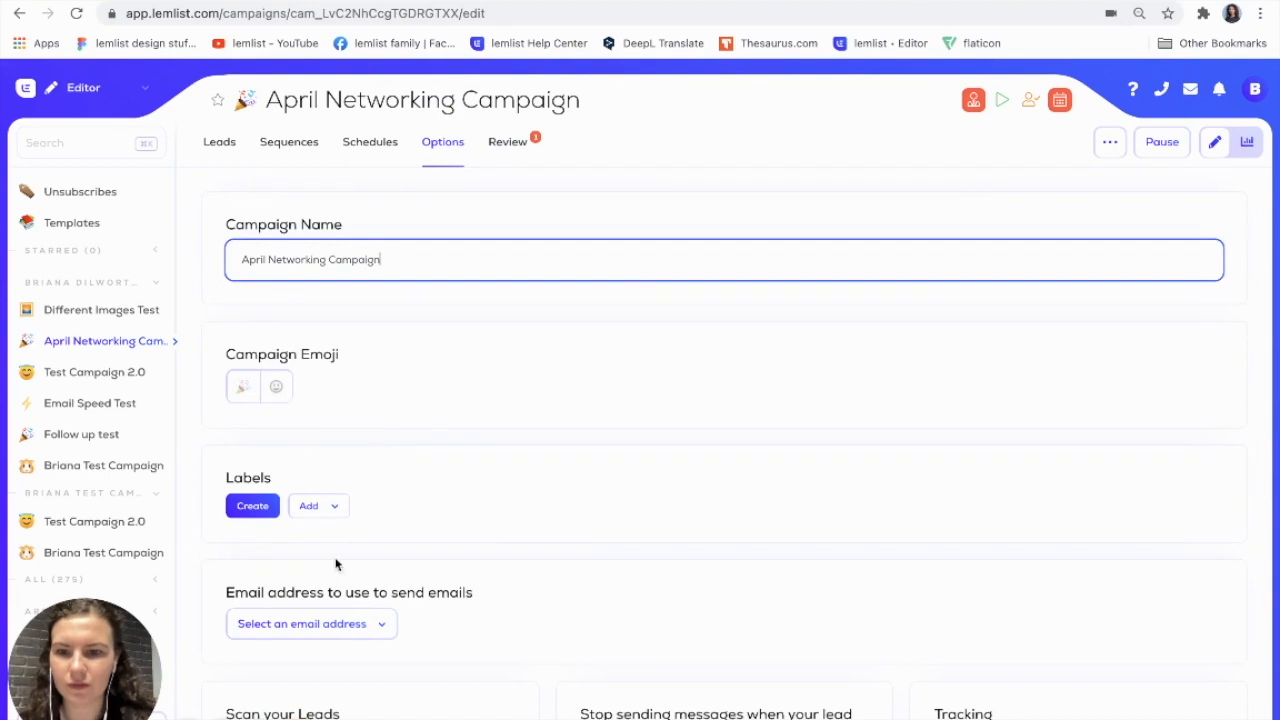
pyautogui.click(312, 624)
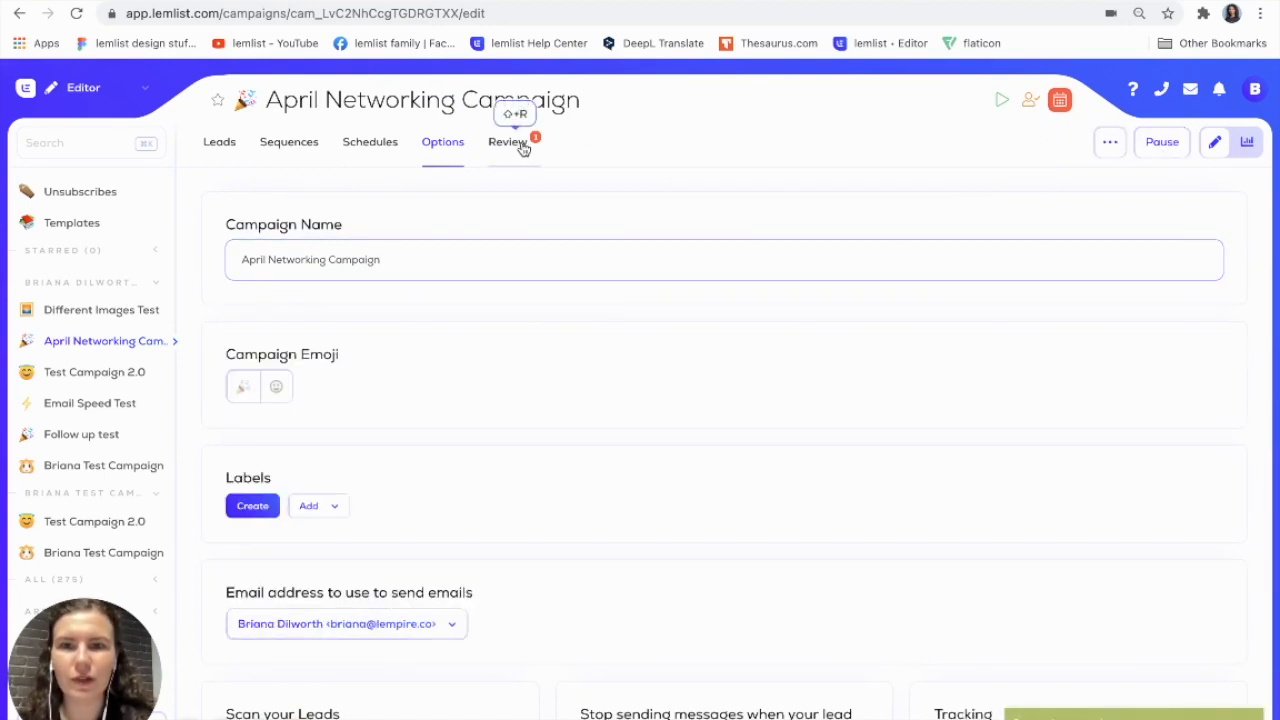
pyautogui.click(508, 140)
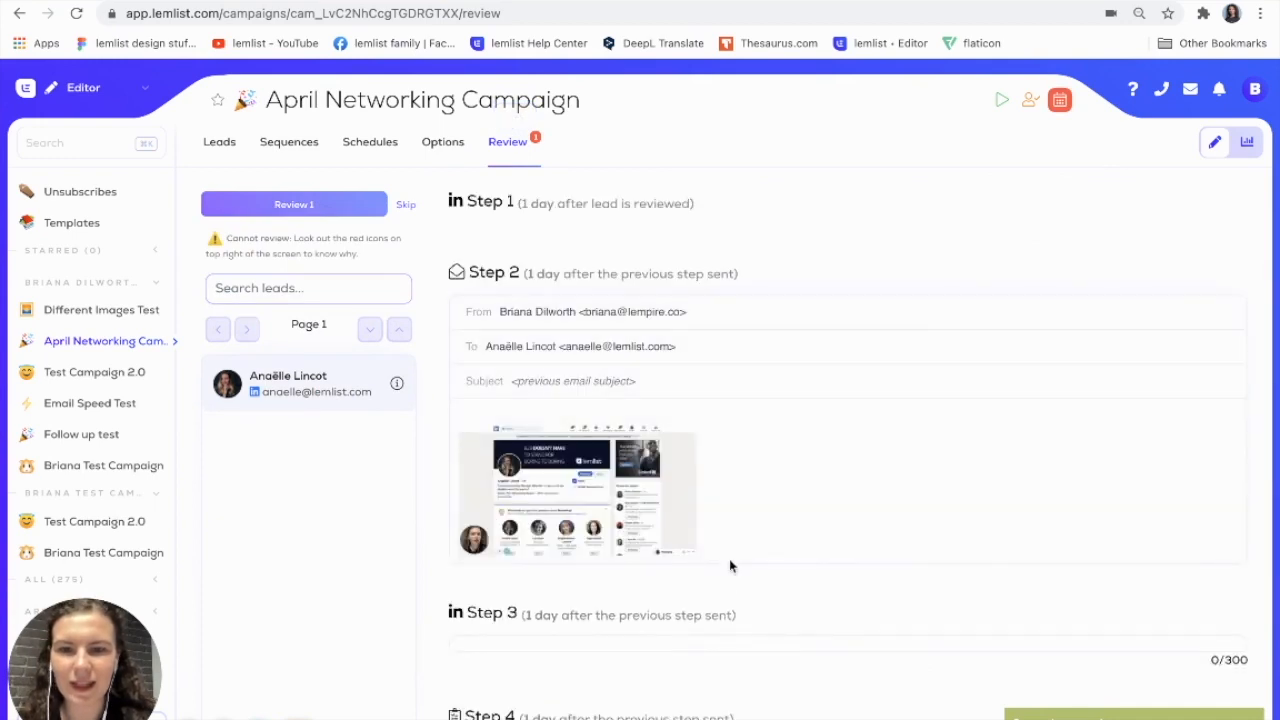
pyautogui.scroll(-3)
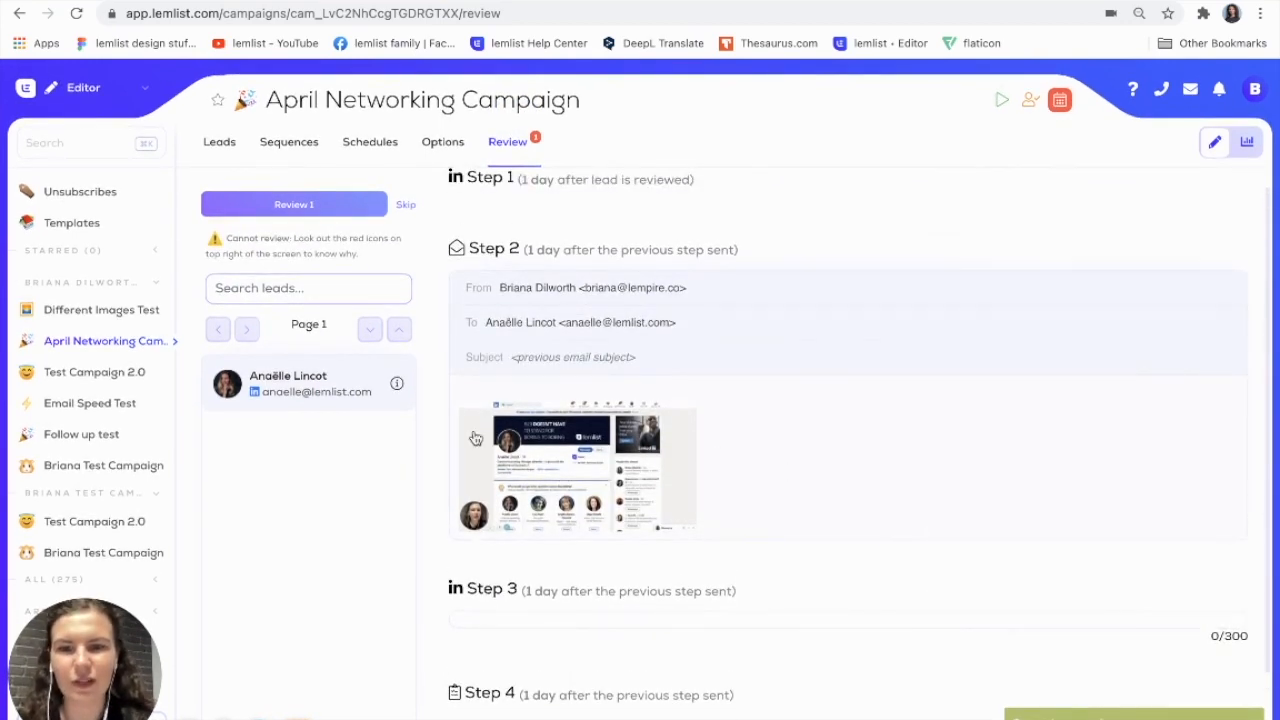
pyautogui.moveTo(602, 472)
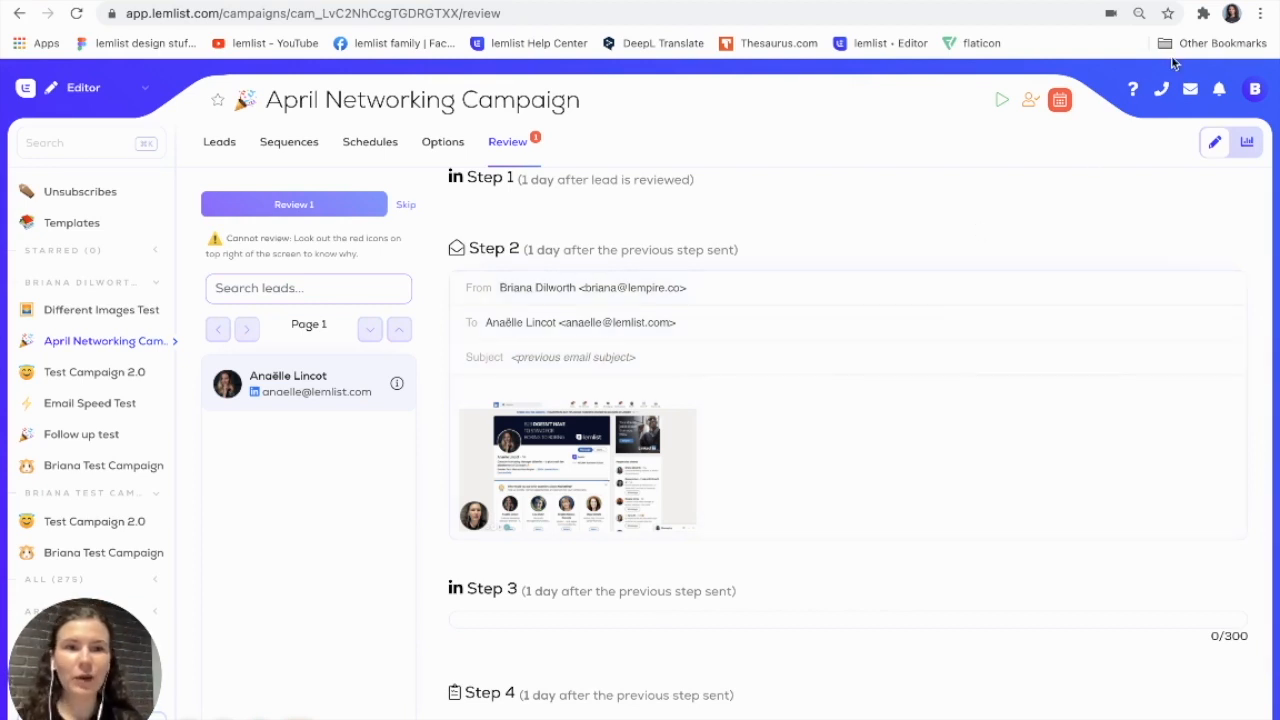
# Show the Help & support menu over the campaign review.
pyautogui.click(1132, 88)
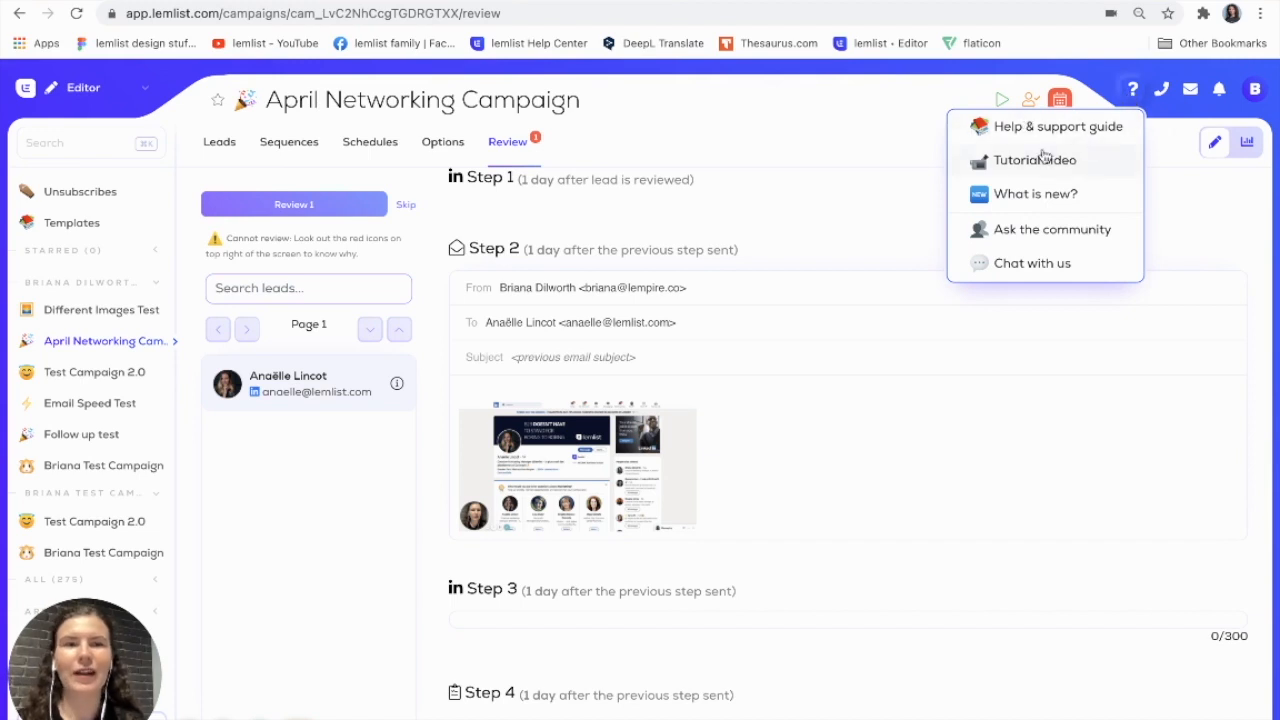
pyautogui.moveTo(996, 276)
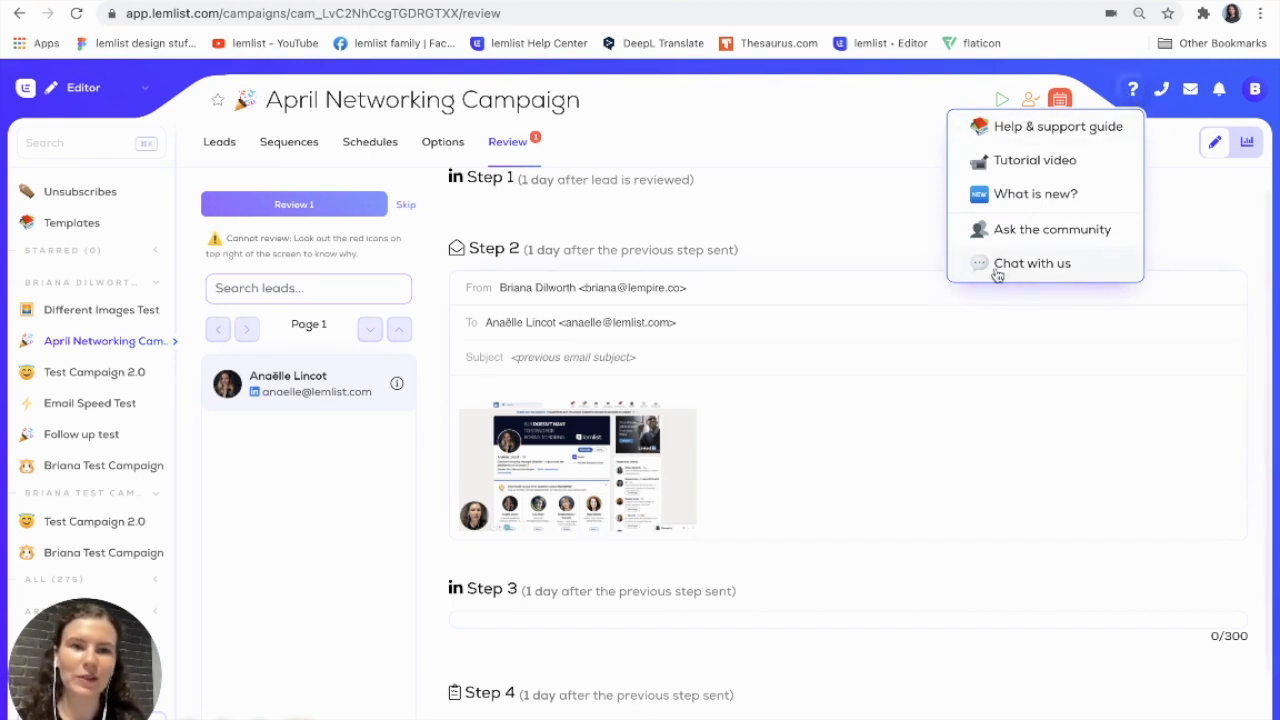